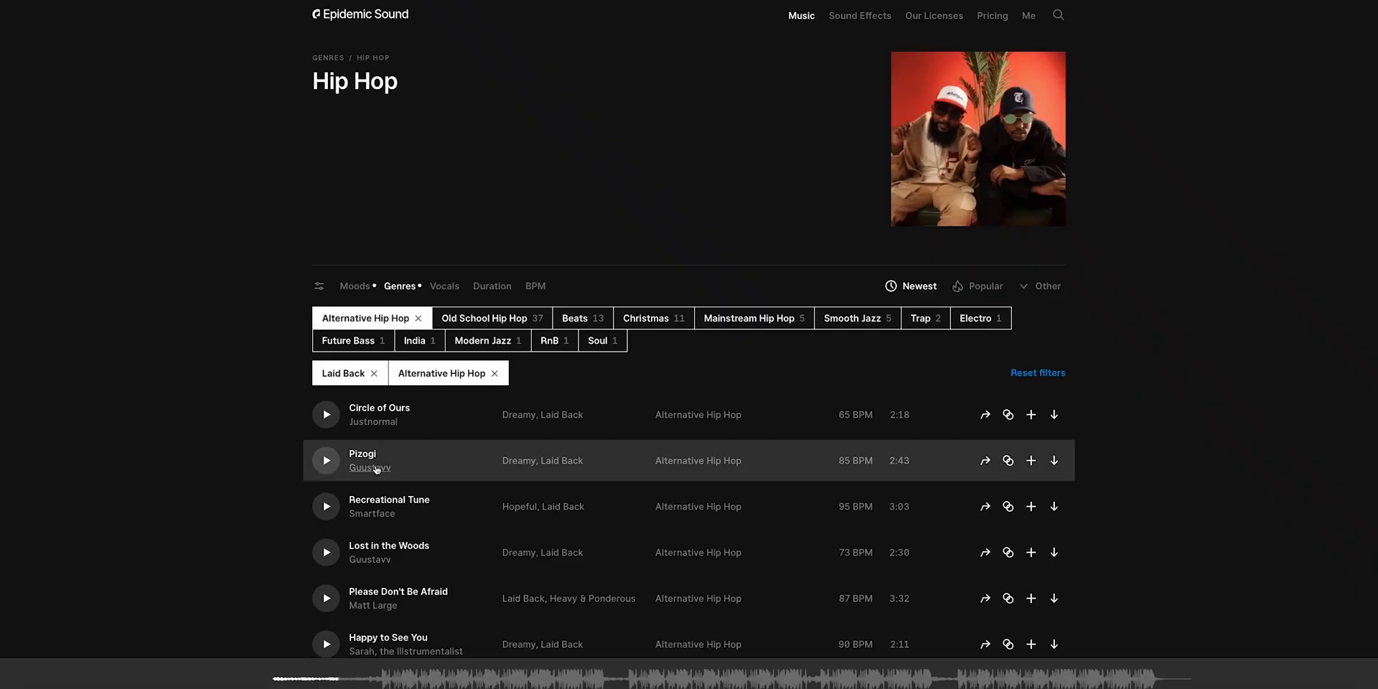
# - Play the Circle of Ours track, then download it
pyautogui.click(326, 414)
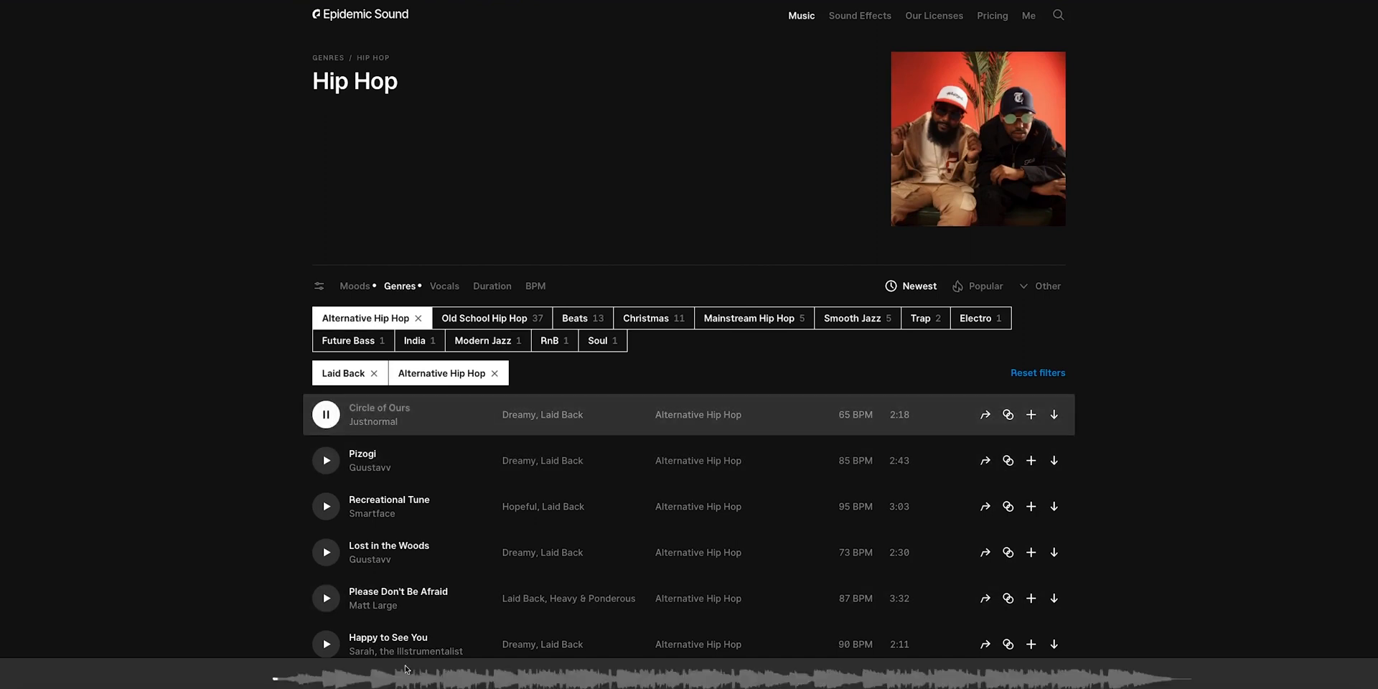
pyautogui.moveTo(959, 483)
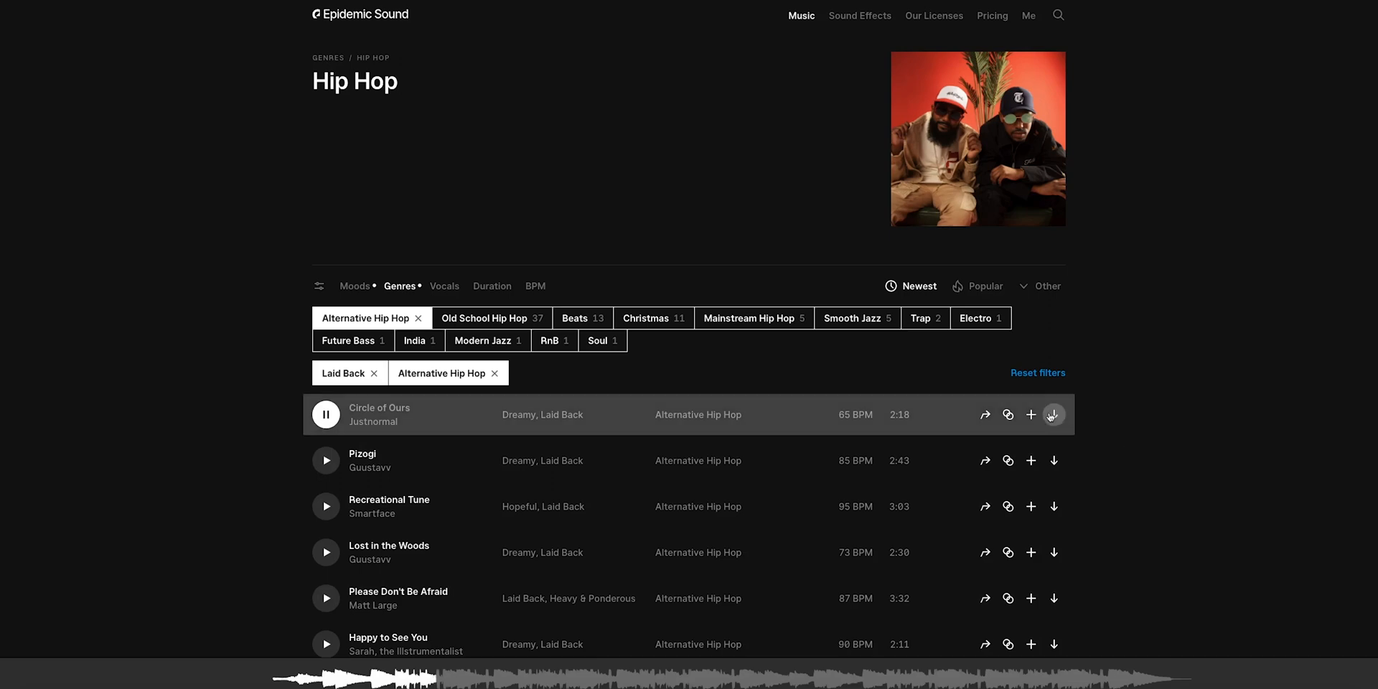
pyautogui.click(1053, 414)
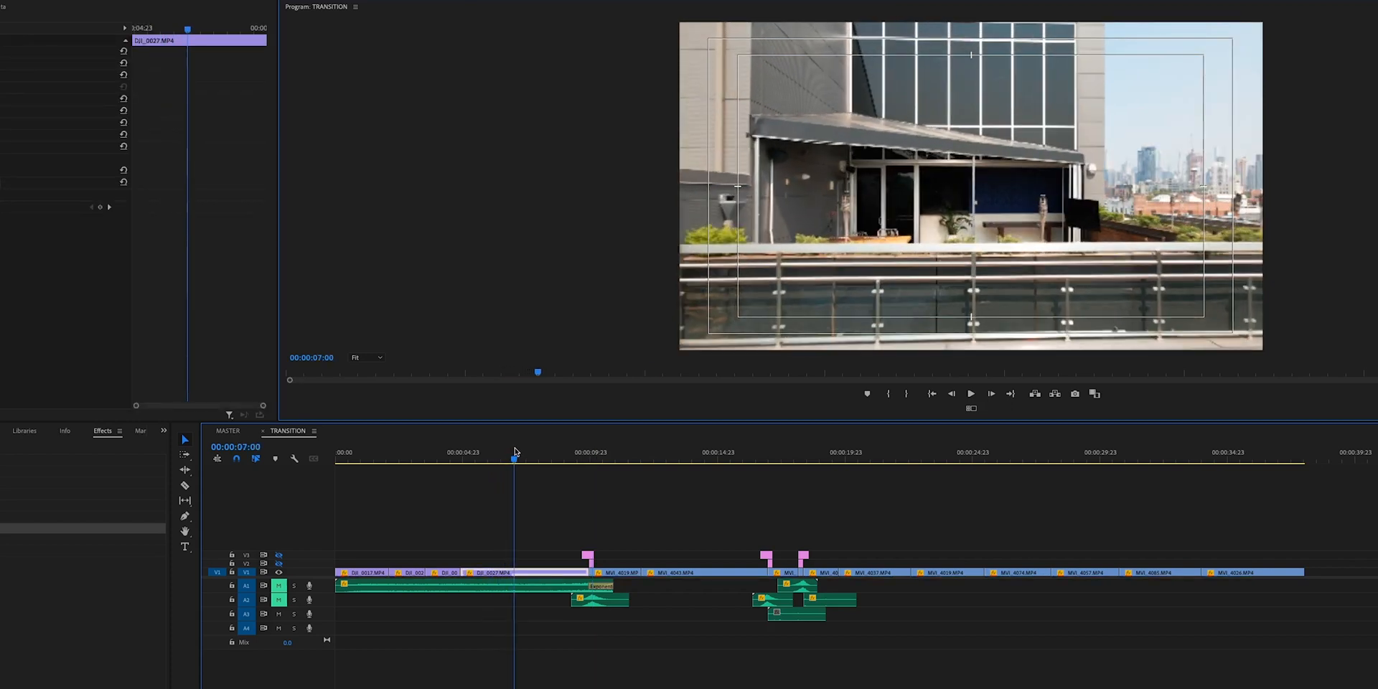
# - Scrub the timeline across the cut from the rooftop shot into the golf simulator clip
pyautogui.click(526, 458)
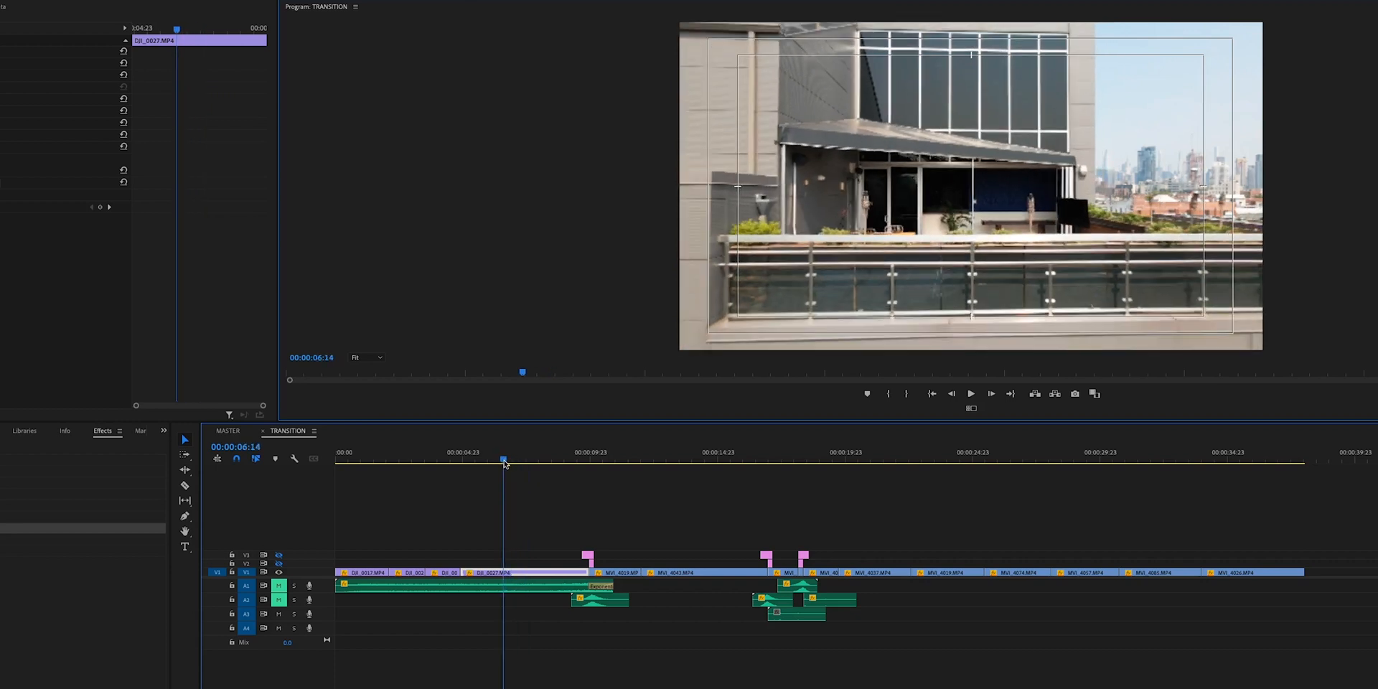
pyautogui.click(551, 455)
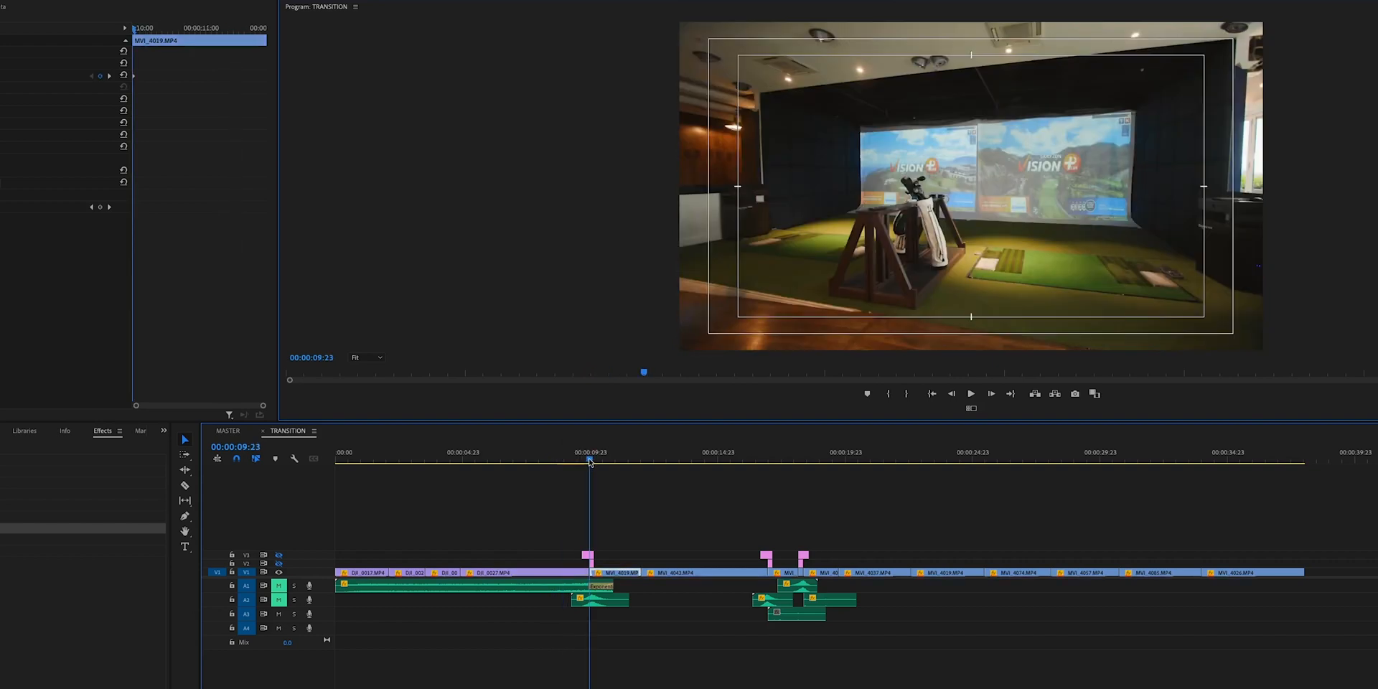
pyautogui.click(615, 458)
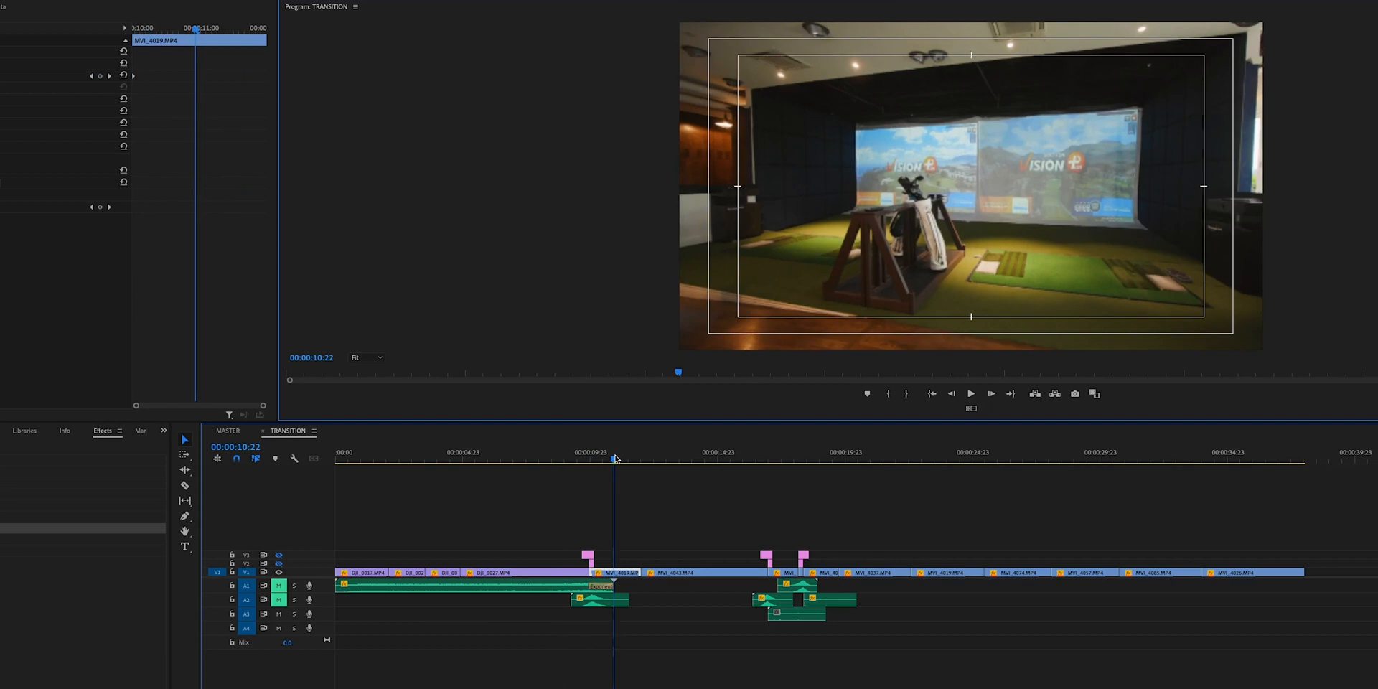
pyautogui.click(594, 459)
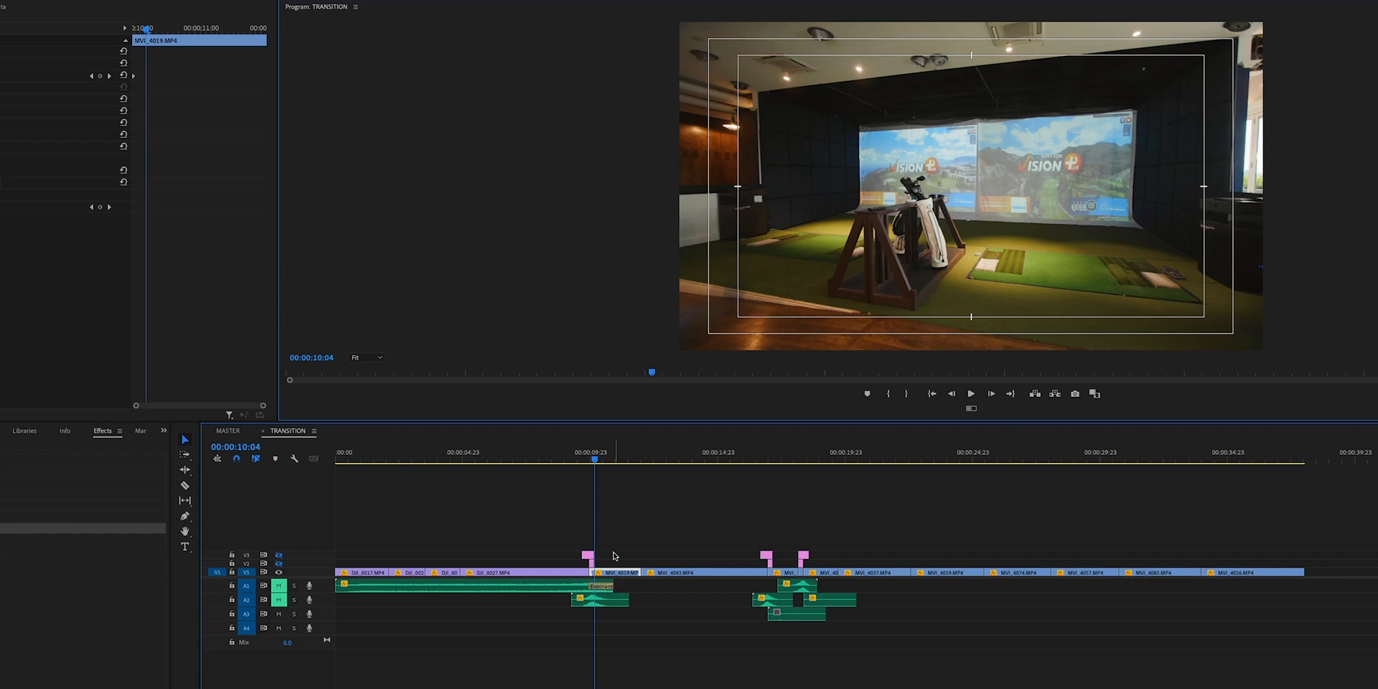
pyautogui.moveTo(594, 518)
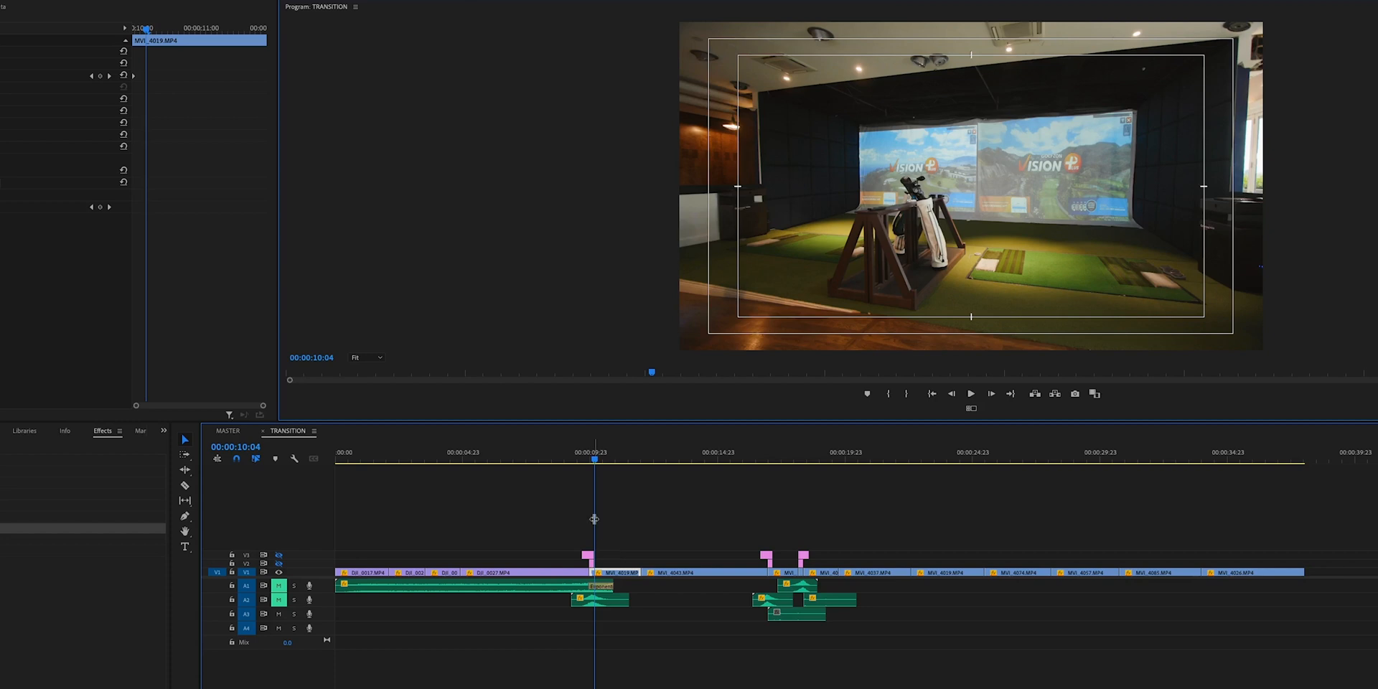
pyautogui.moveTo(572, 528)
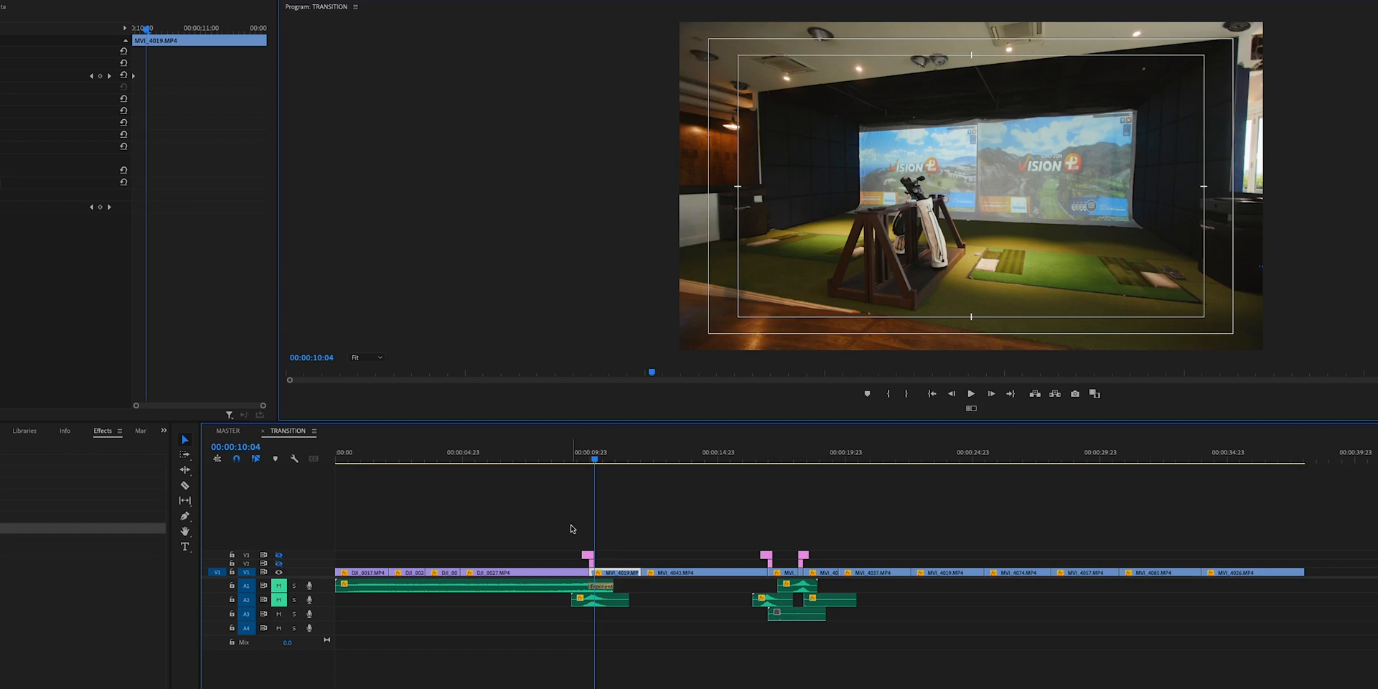
# - Replay the cut and park the playhead just before it, at 00:00:09:22
pyautogui.click(589, 459)
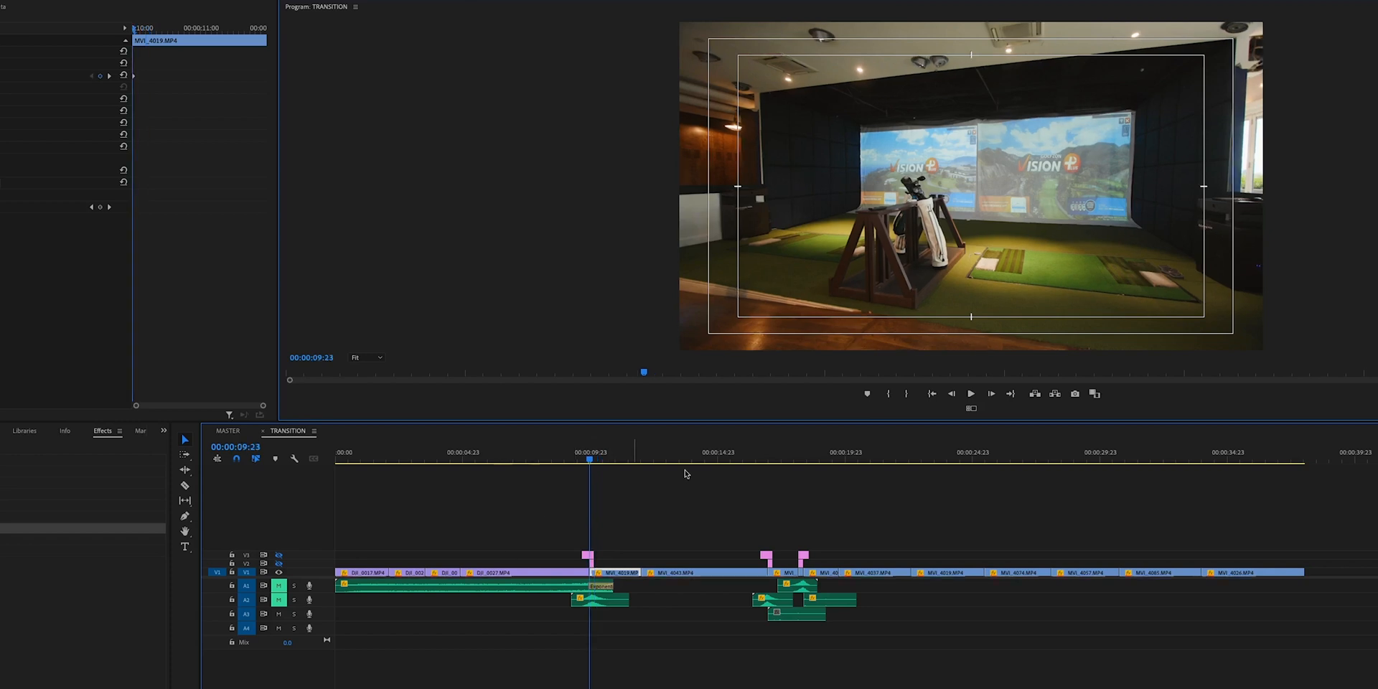
pyautogui.moveTo(585, 500)
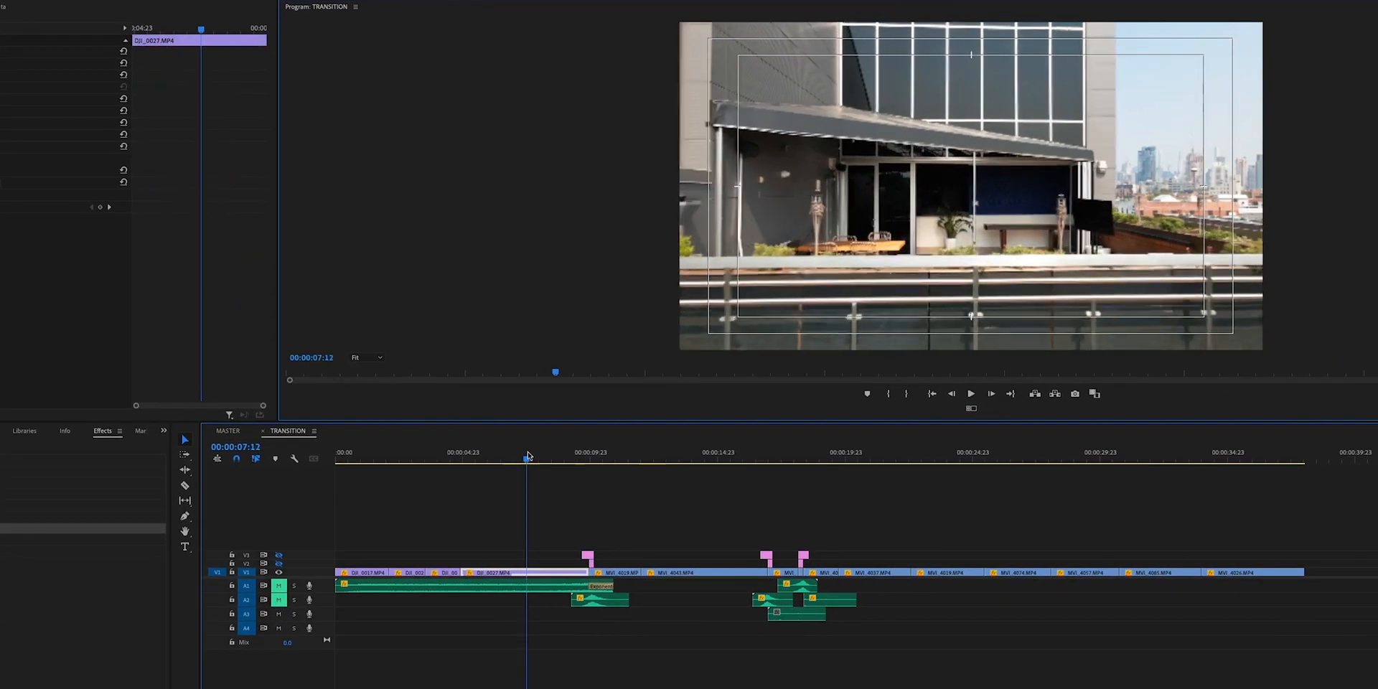
pyautogui.click(586, 456)
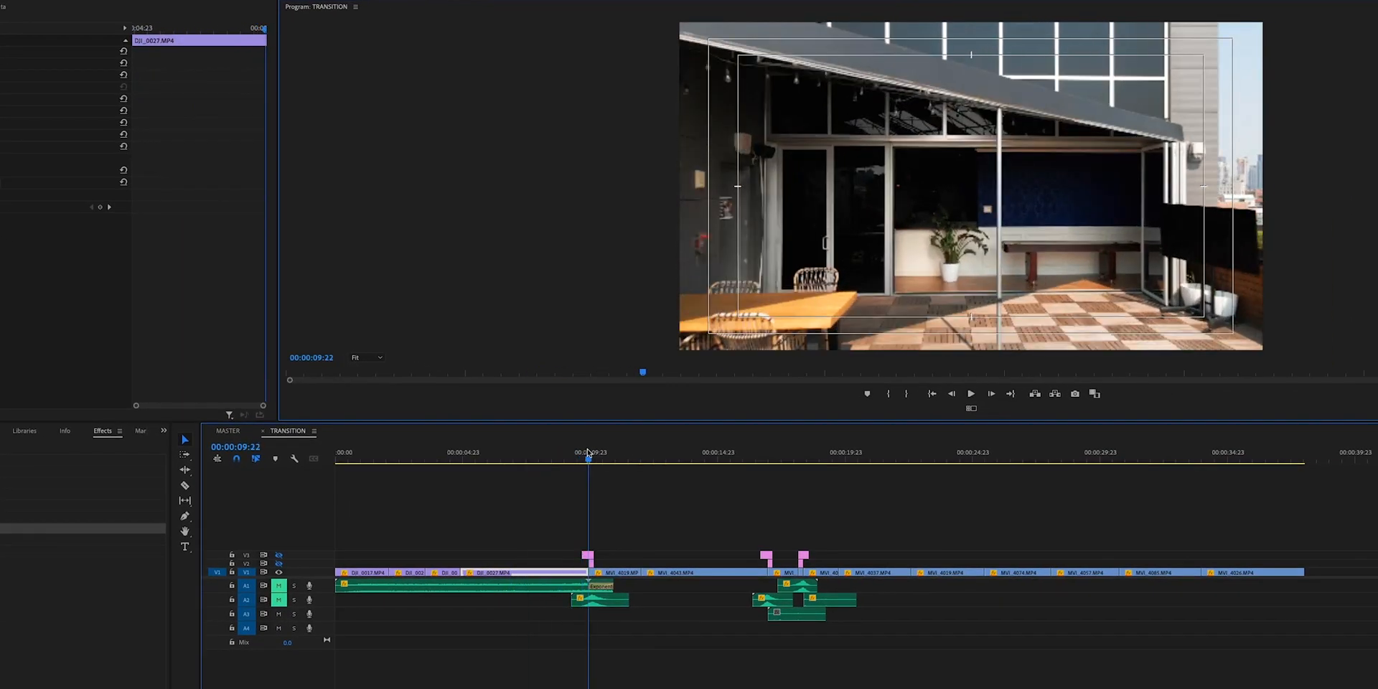
pyautogui.click(595, 456)
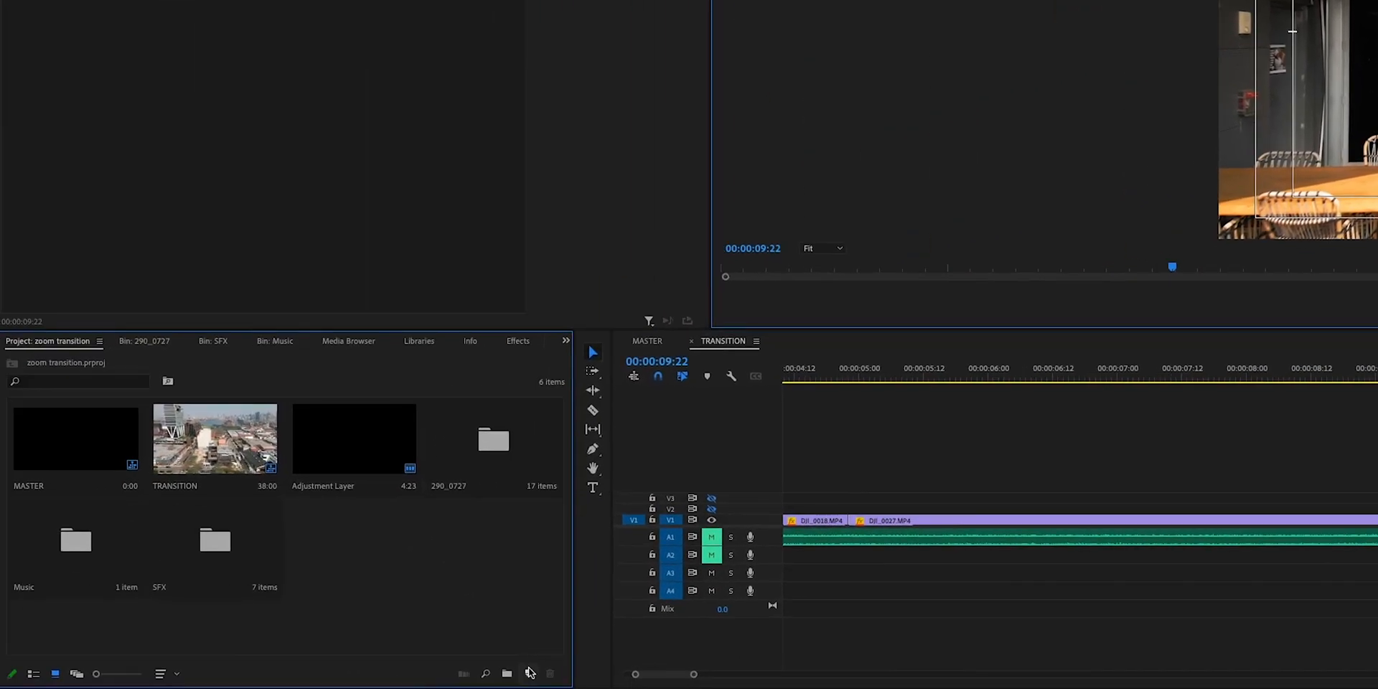
# - Add a 1920×1080, 23.976 fps adjustment layer from the Project panel's New Item menu
pyautogui.click(528, 673)
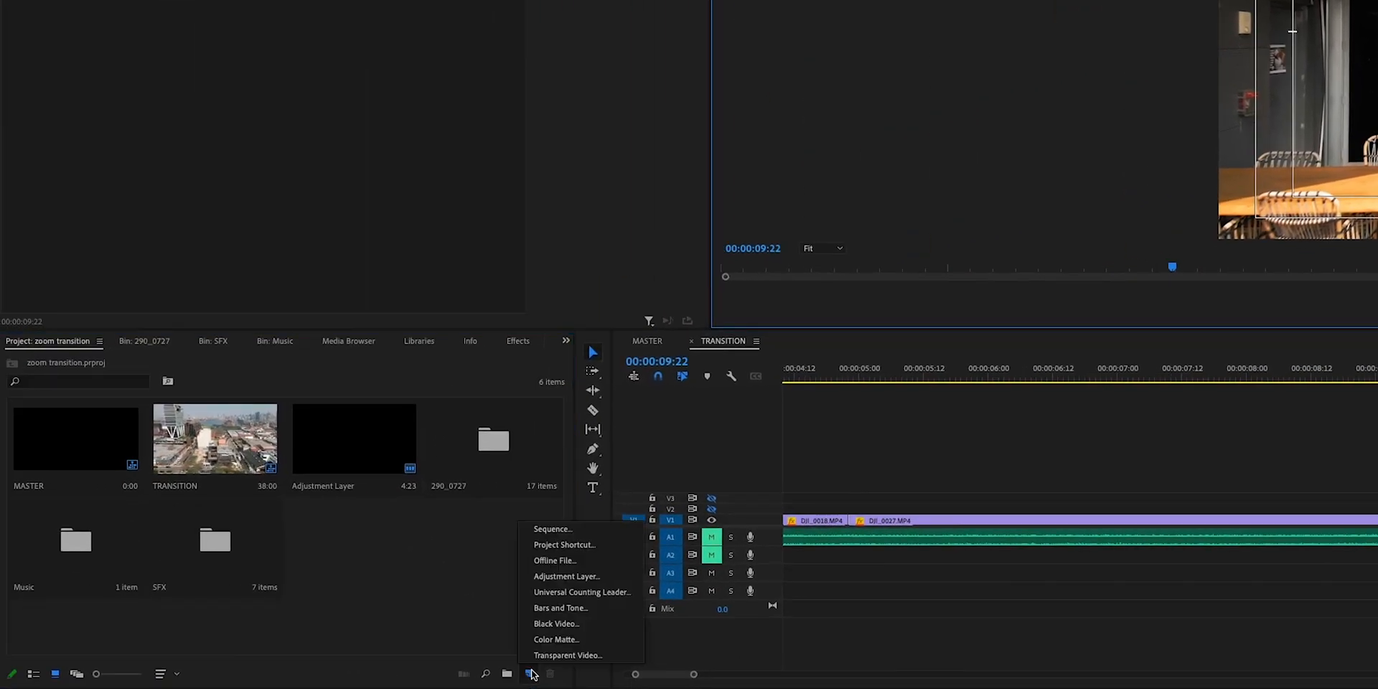
pyautogui.moveTo(579, 576)
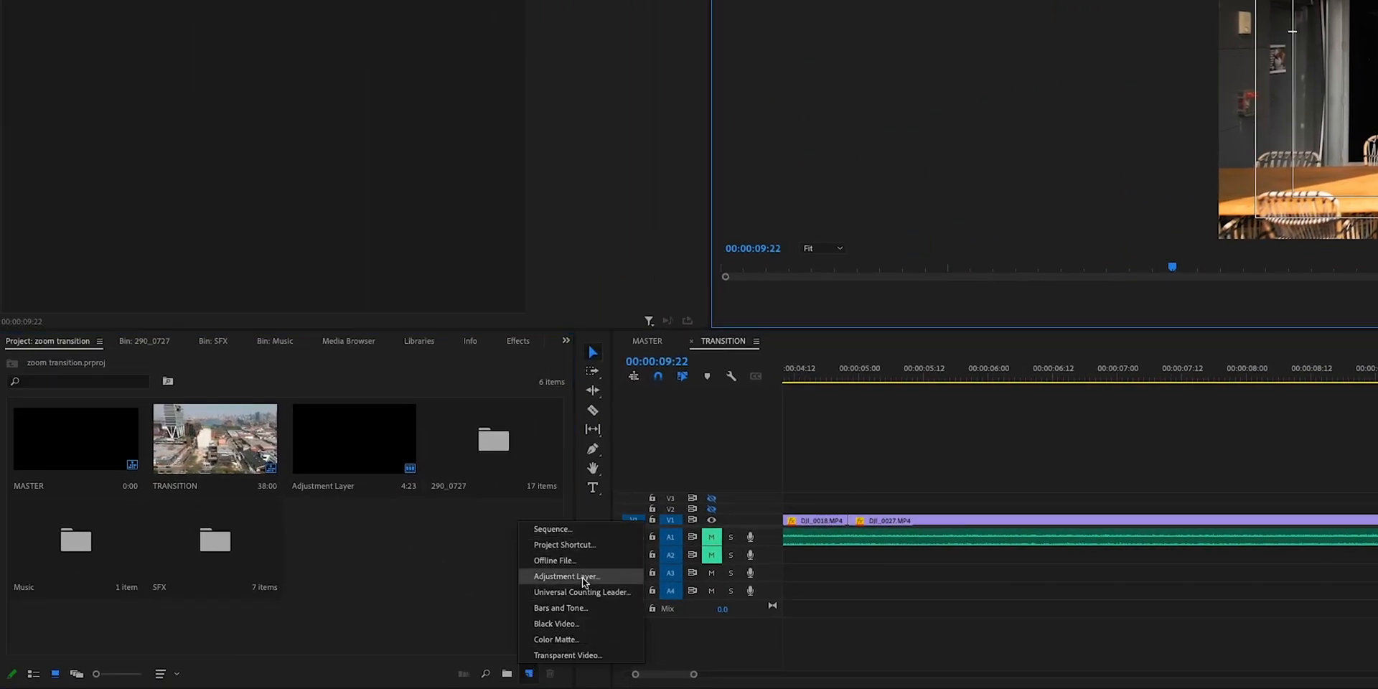
pyautogui.click(566, 577)
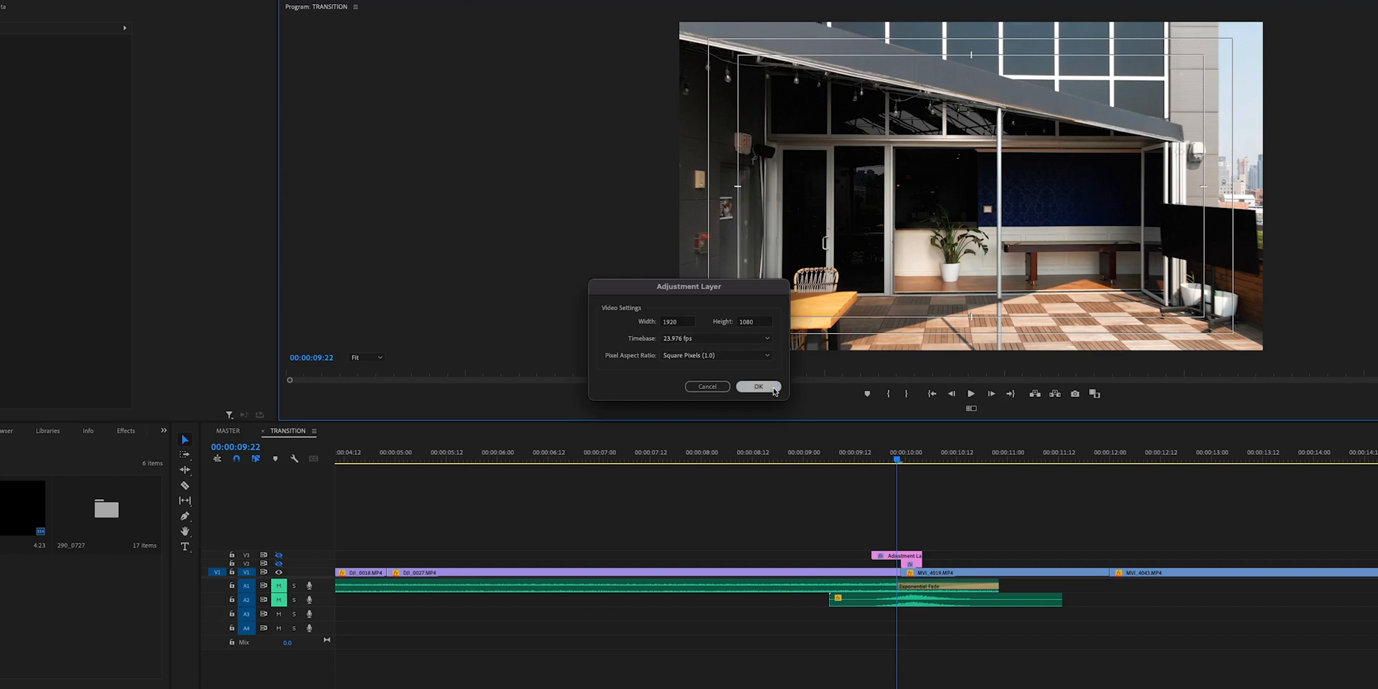
pyautogui.click(759, 386)
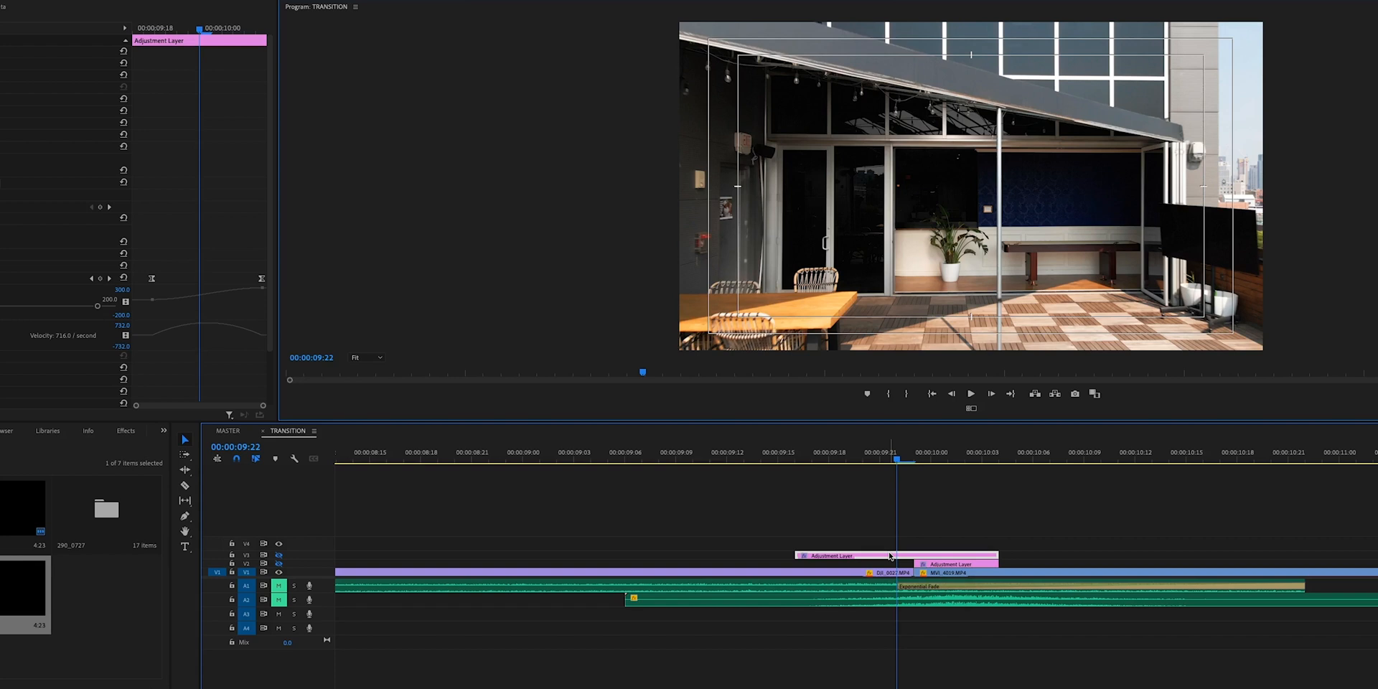
pyautogui.moveTo(905, 486)
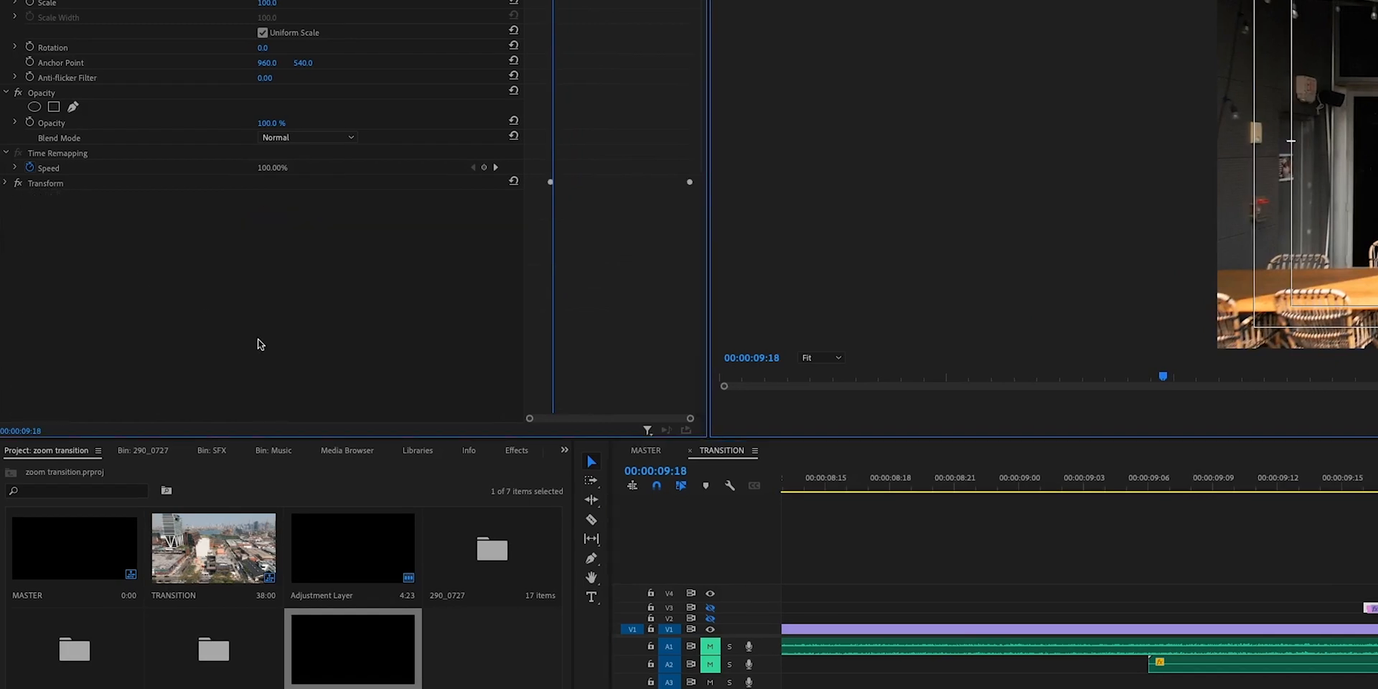
pyautogui.moveTo(514, 453)
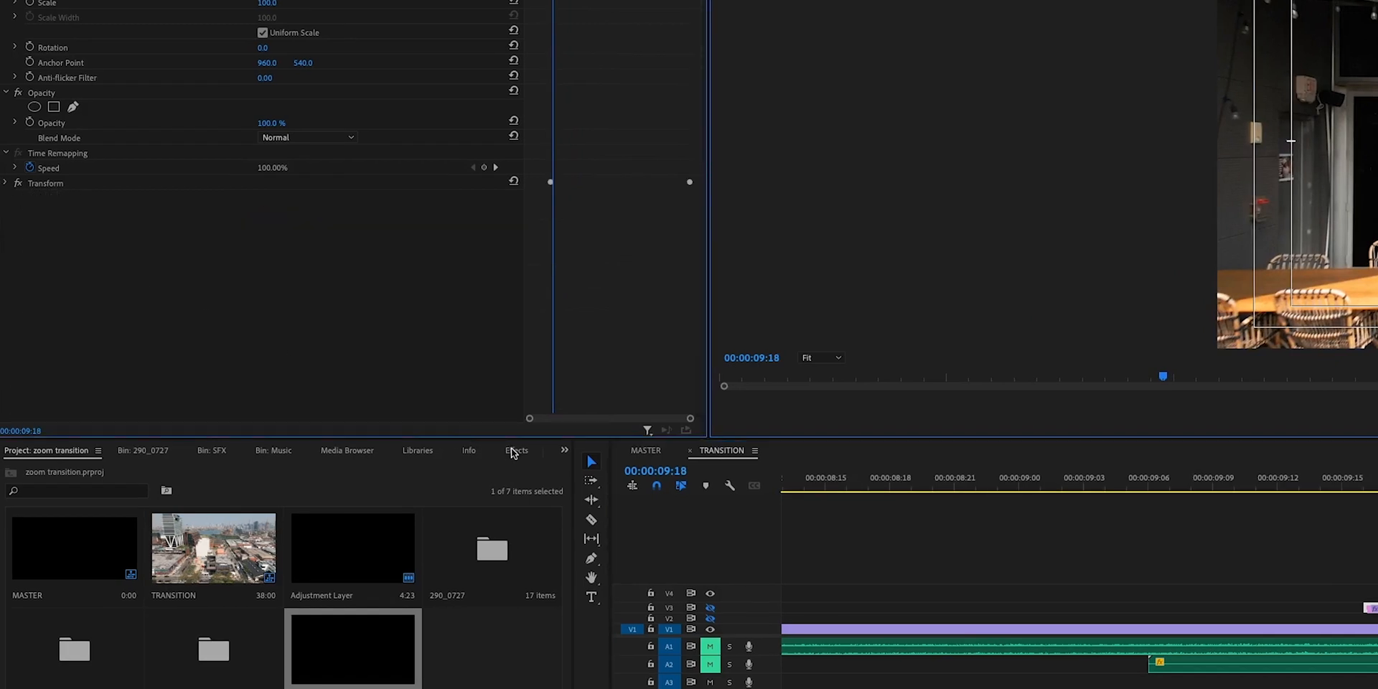
# - Search the Effects panel for 'tran' to list the Transform effects
pyautogui.click(514, 450)
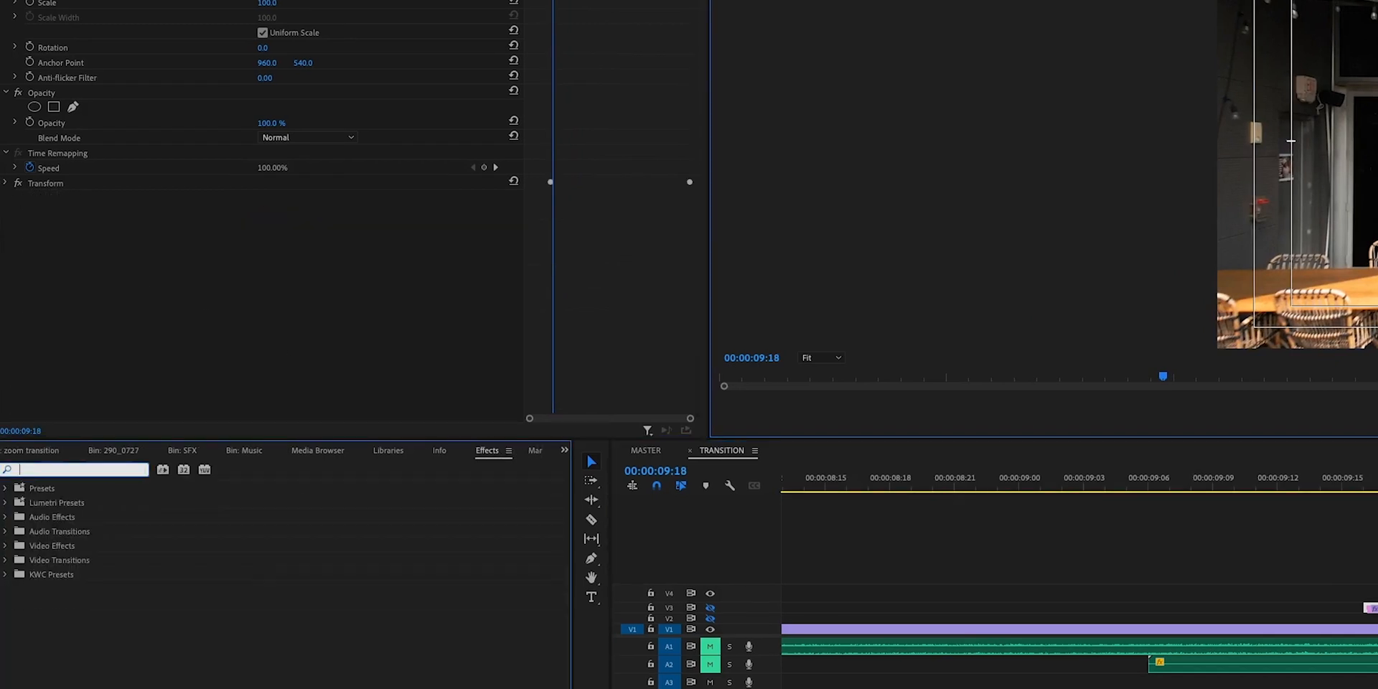
pyautogui.write('transfo')
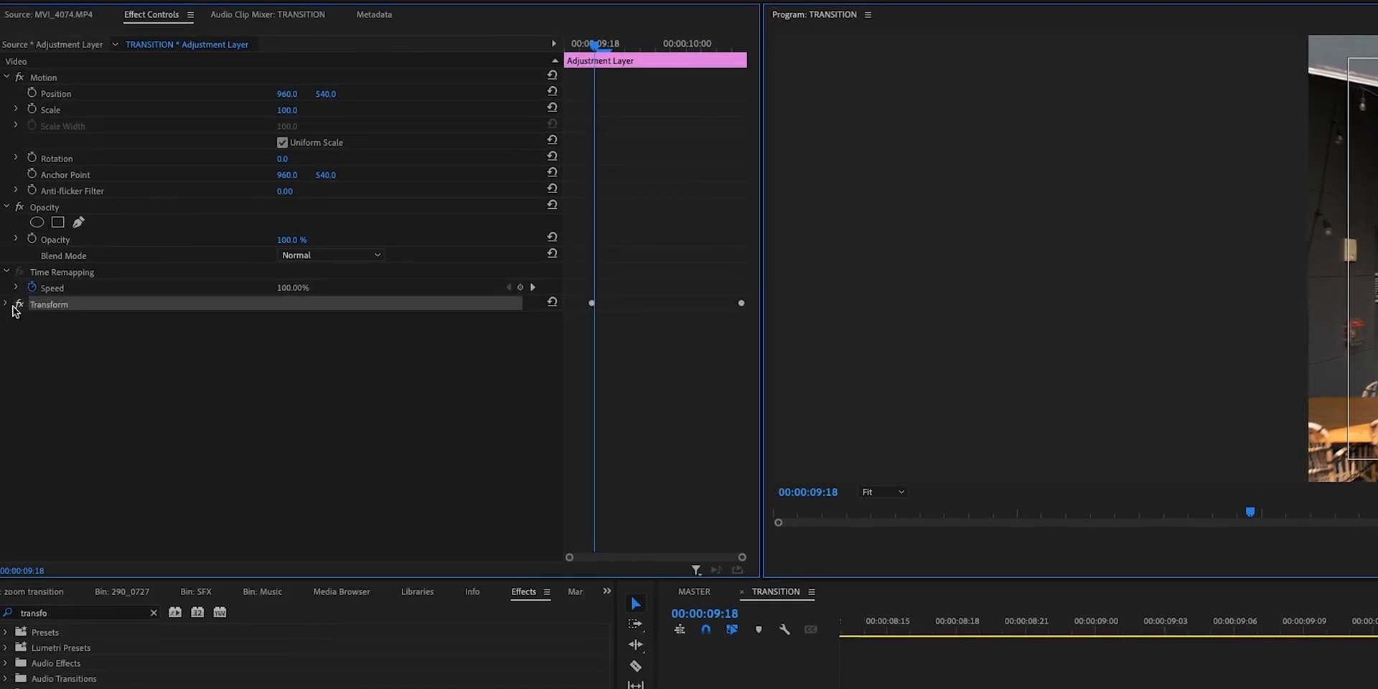
# - Expand the adjustment layer's Transform effect to show its Scale keyframes and curves
pyautogui.click(6, 304)
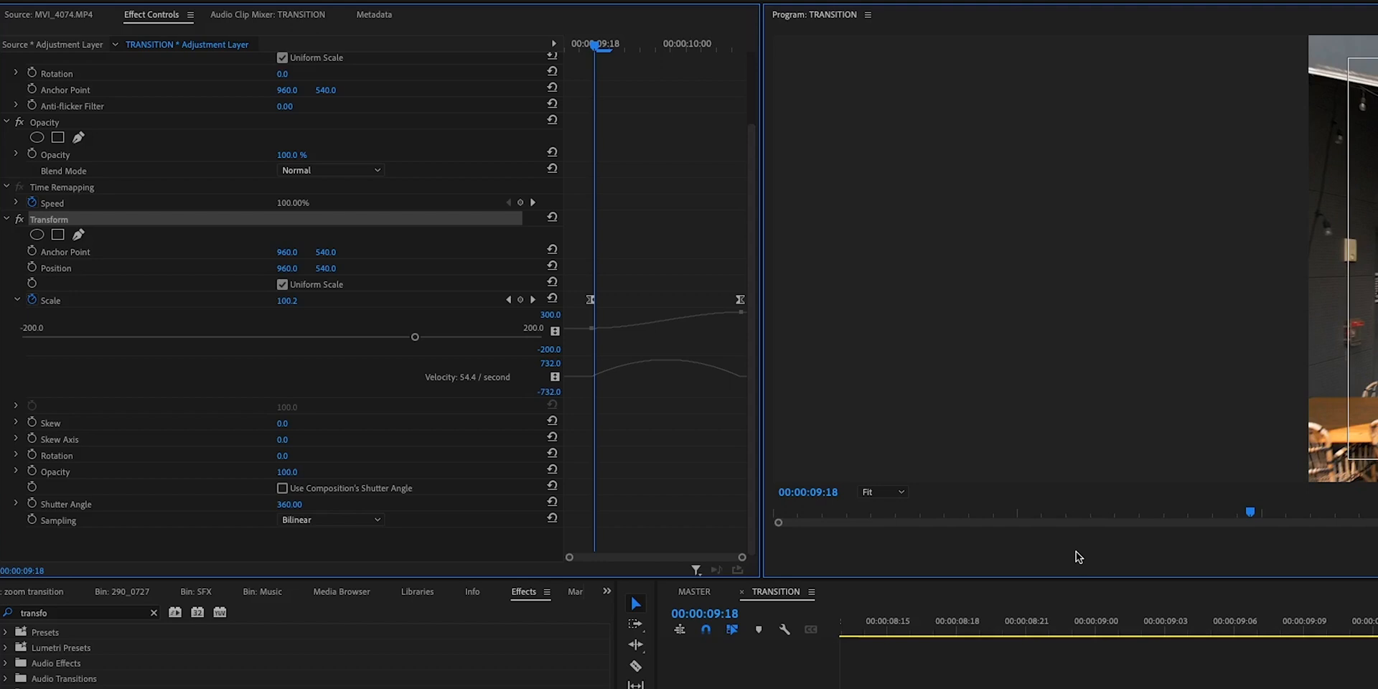
pyautogui.moveTo(313, 509)
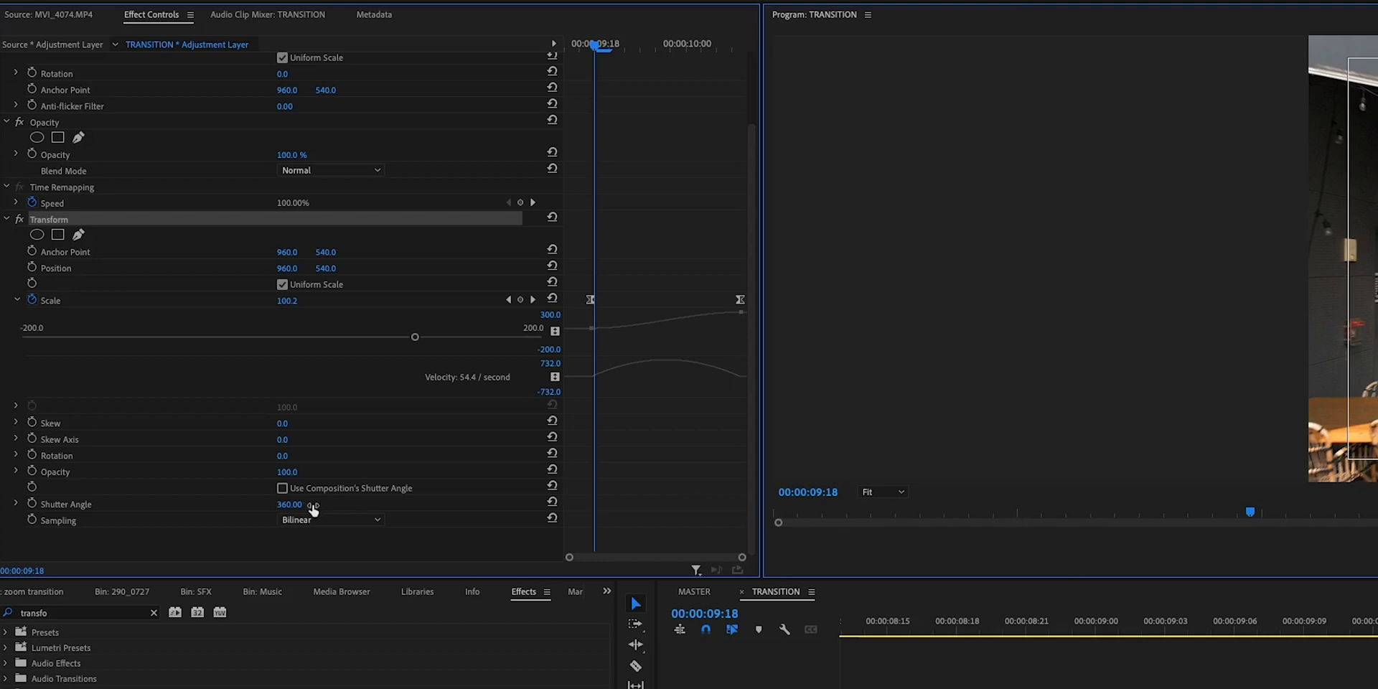
pyautogui.moveTo(388, 510)
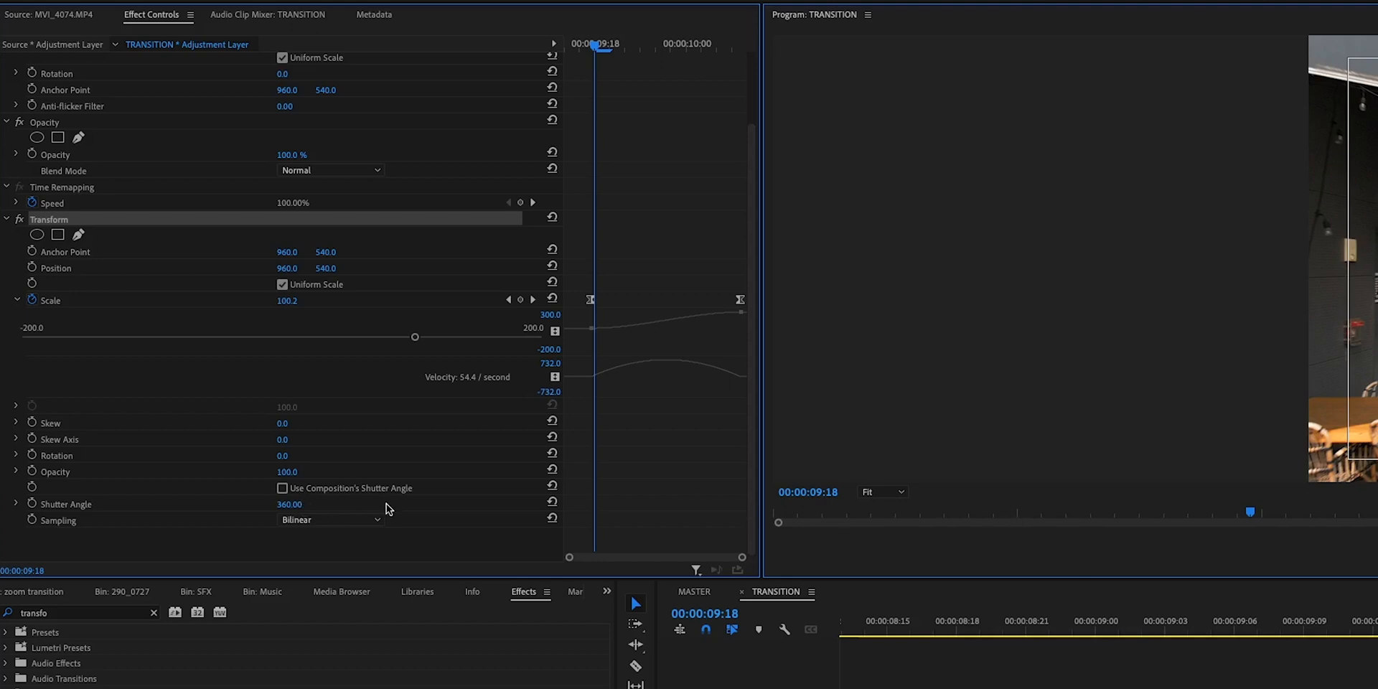
pyautogui.moveTo(417, 509)
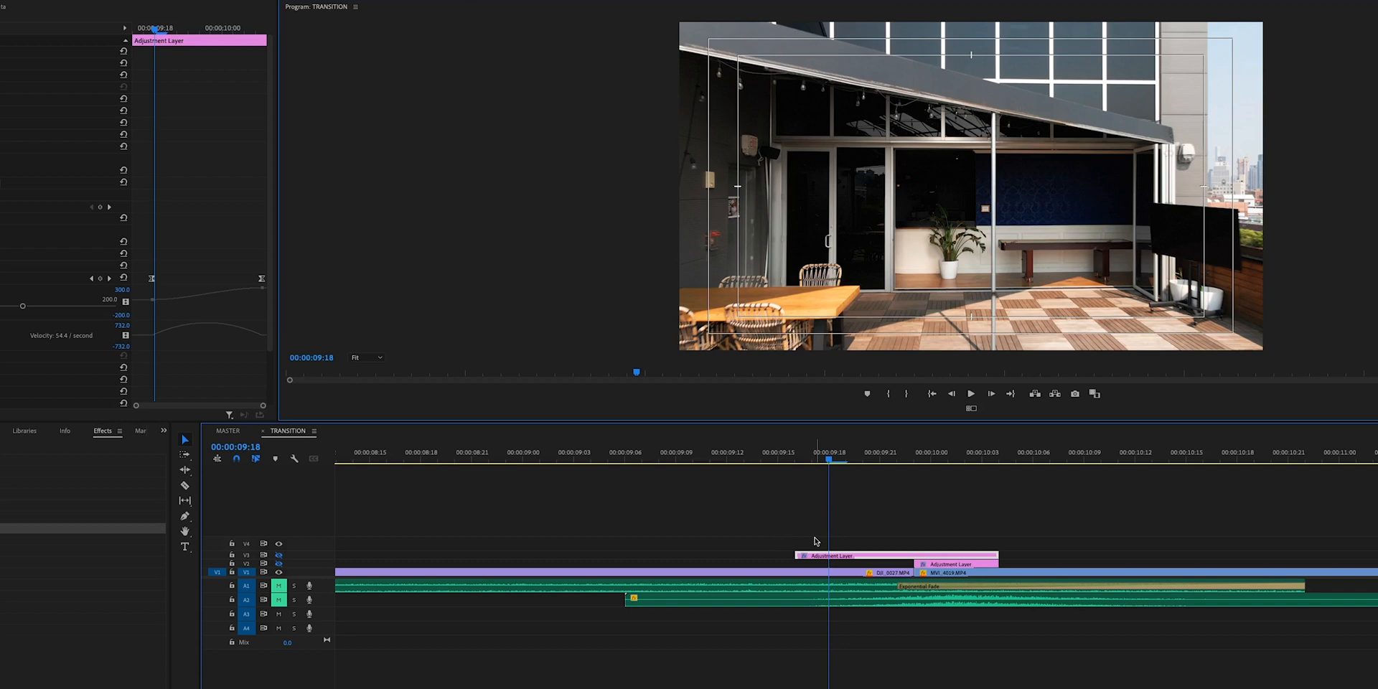
# - Scrub the playhead around the 10-second mark to preview the zoom across the cut
pyautogui.click(912, 458)
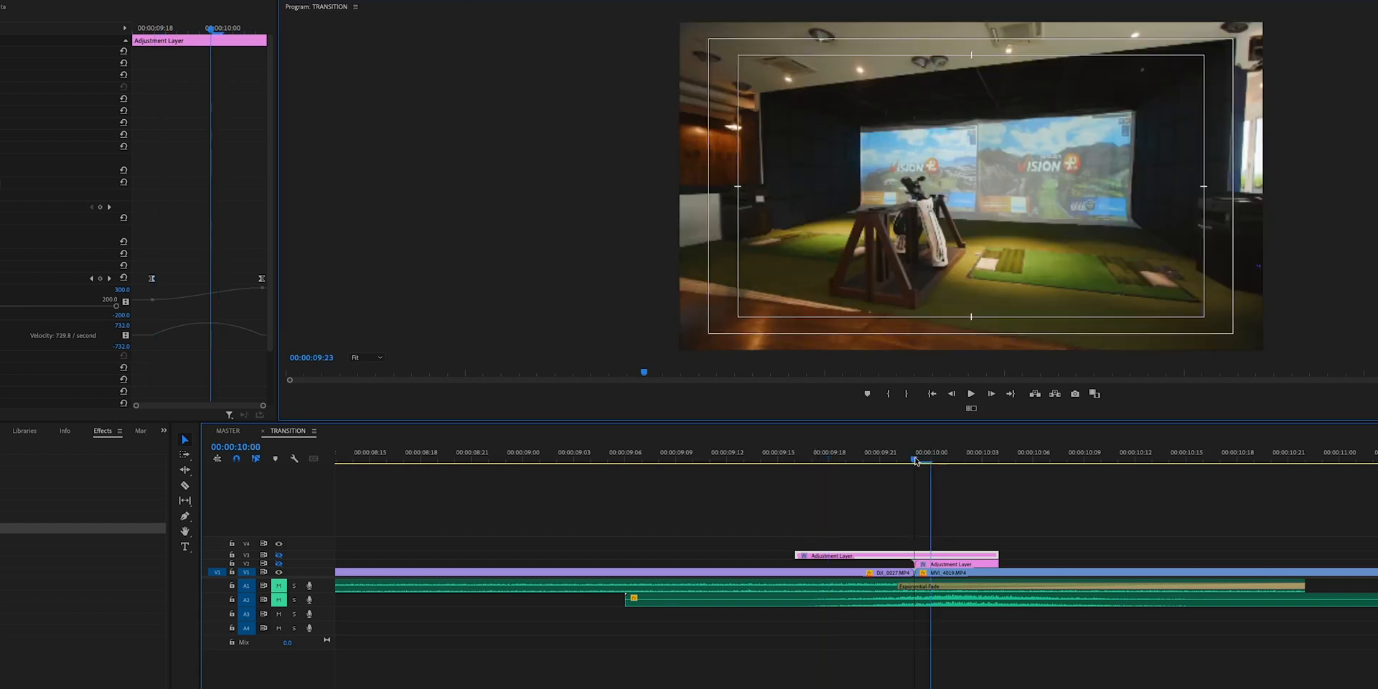
pyautogui.click(829, 461)
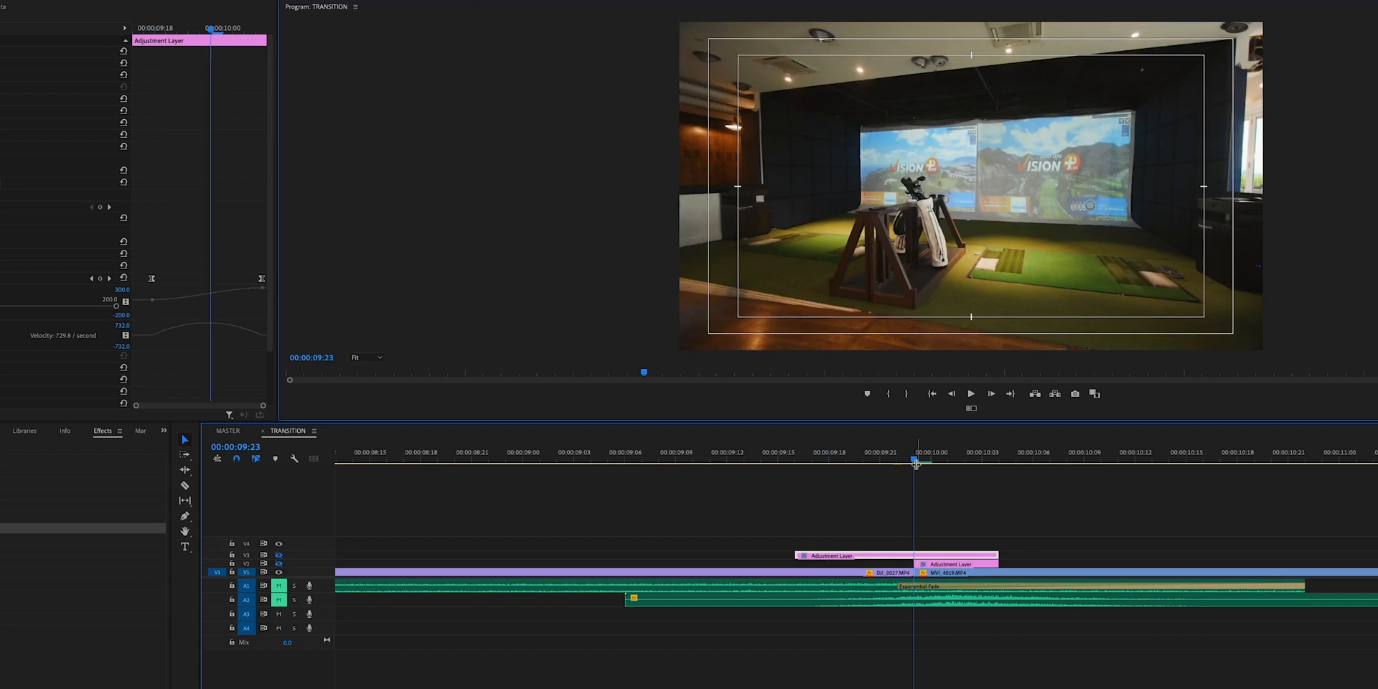
pyautogui.click(980, 460)
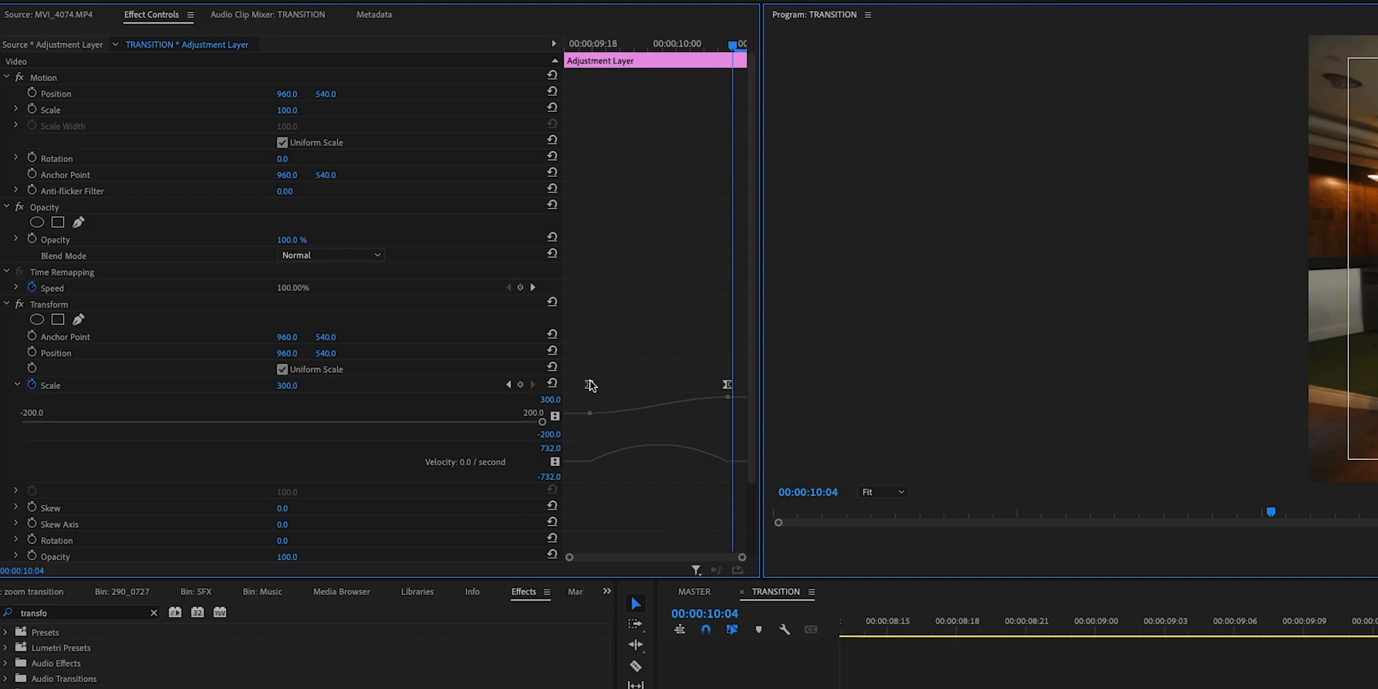
# - Set the first Scale keyframe to Ease Out and bring up easing options for the second
pyautogui.rightClick(588, 385)
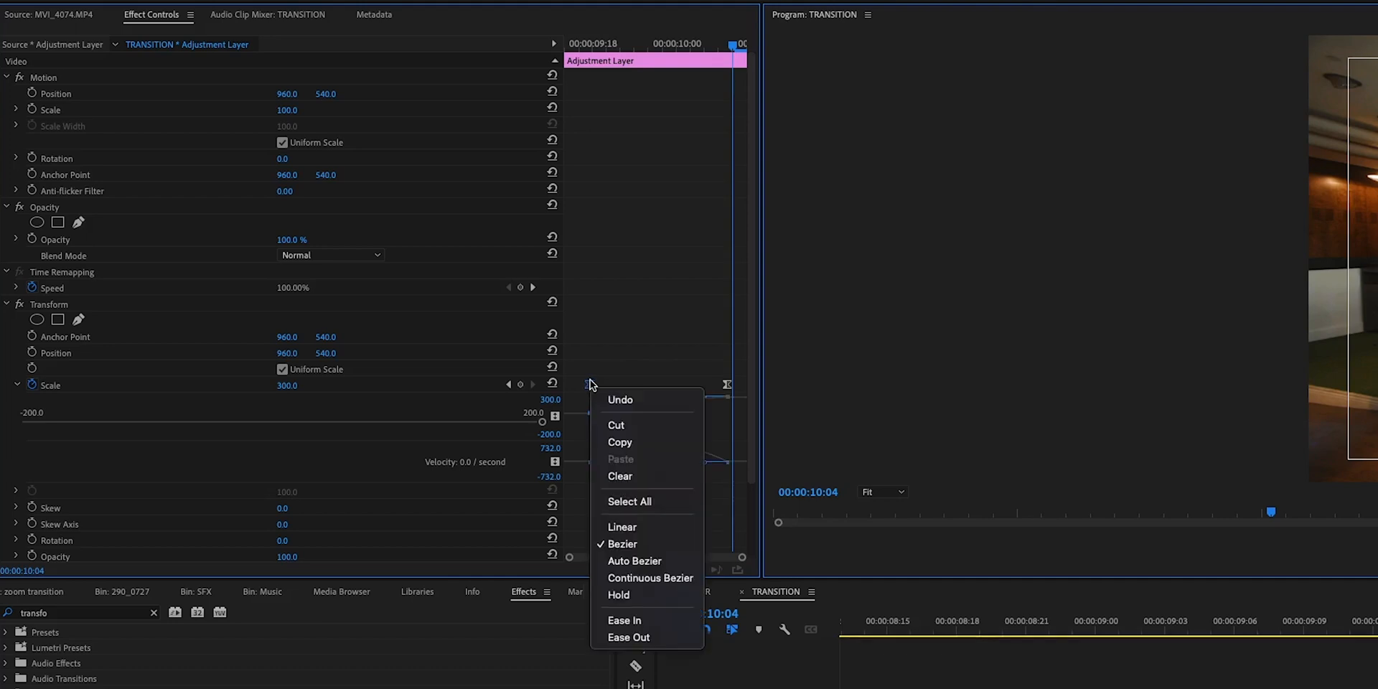
pyautogui.moveTo(628, 637)
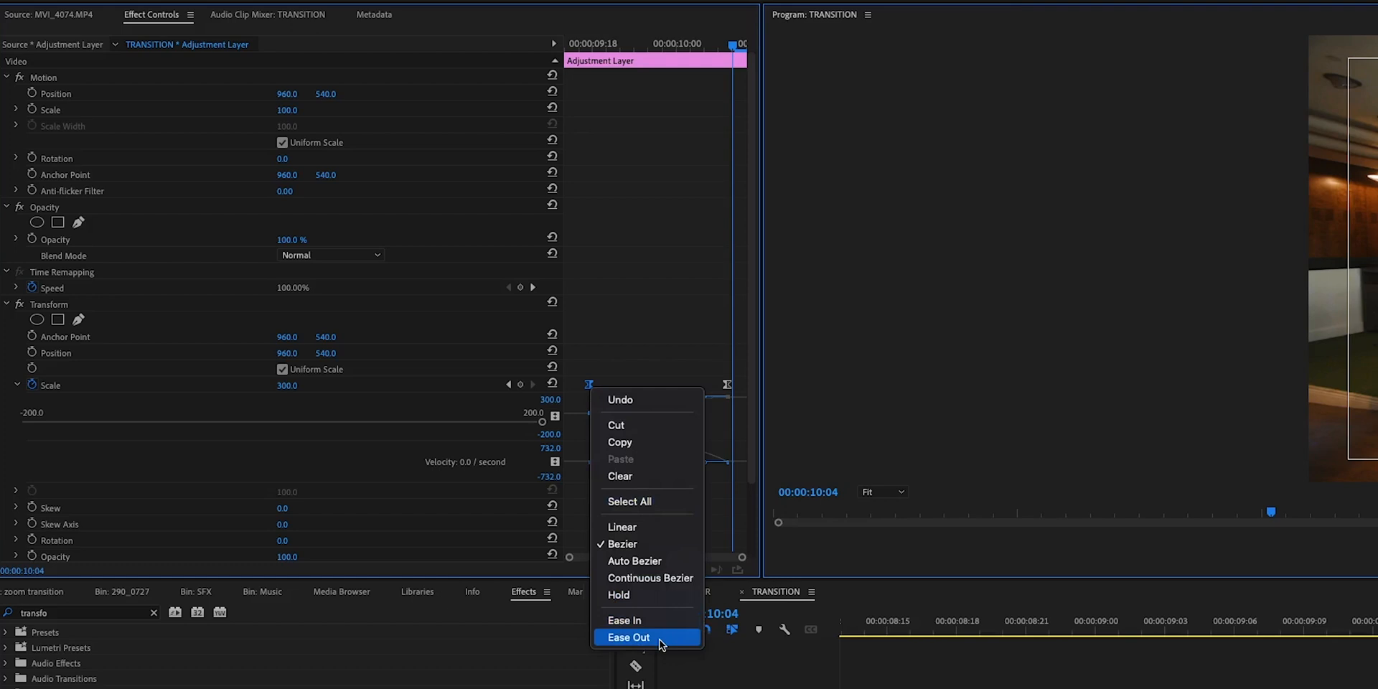
pyautogui.click(627, 637)
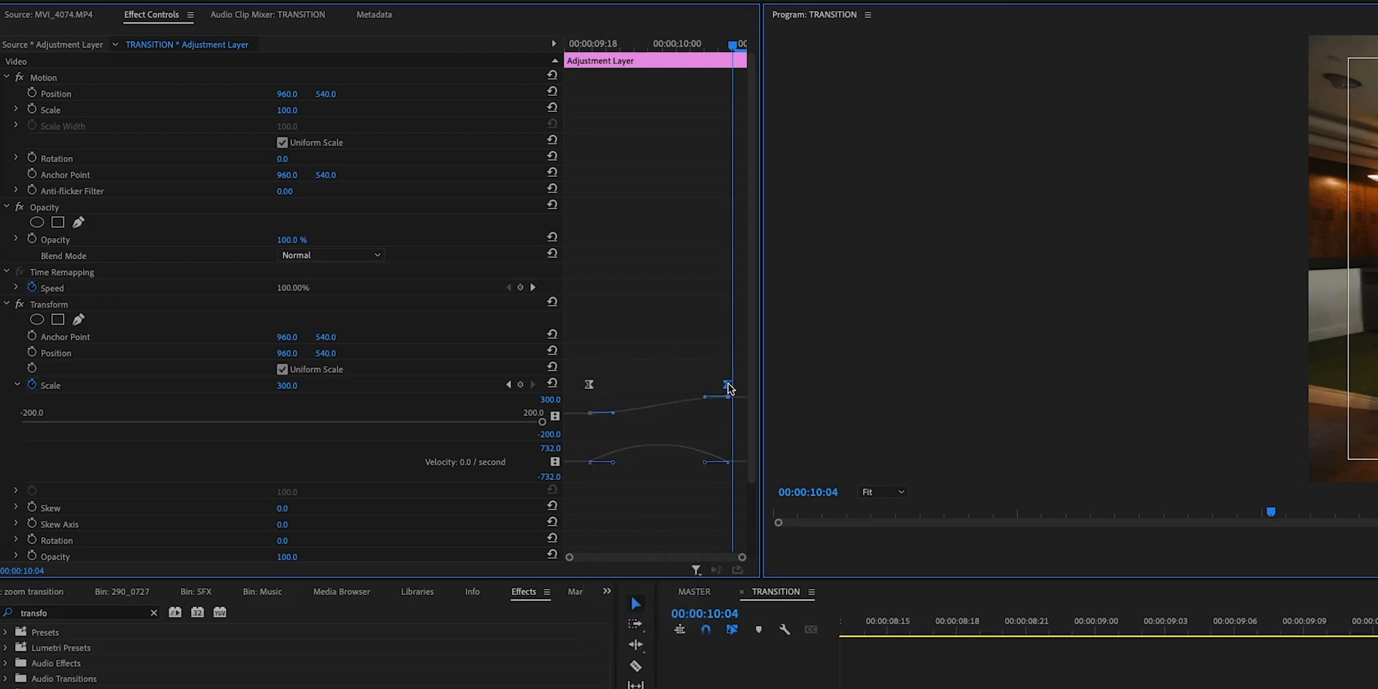
pyautogui.rightClick(724, 386)
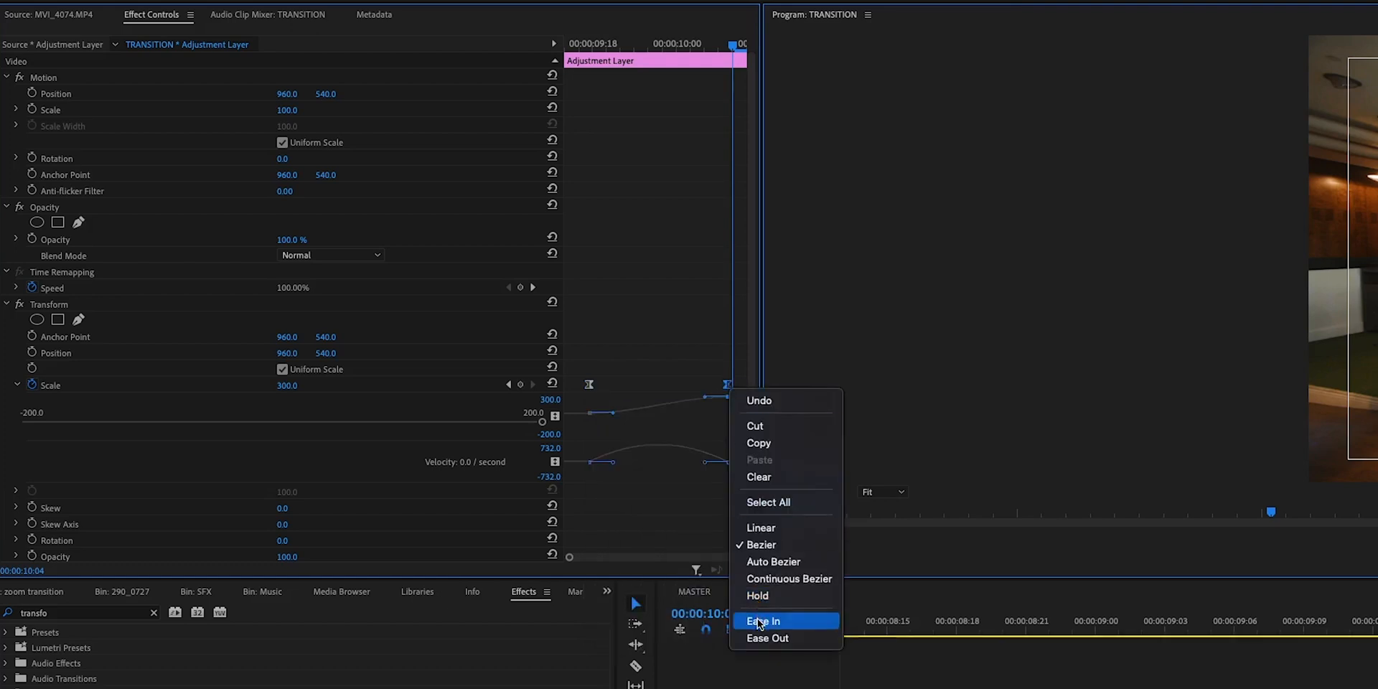
pyautogui.moveTo(635, 414)
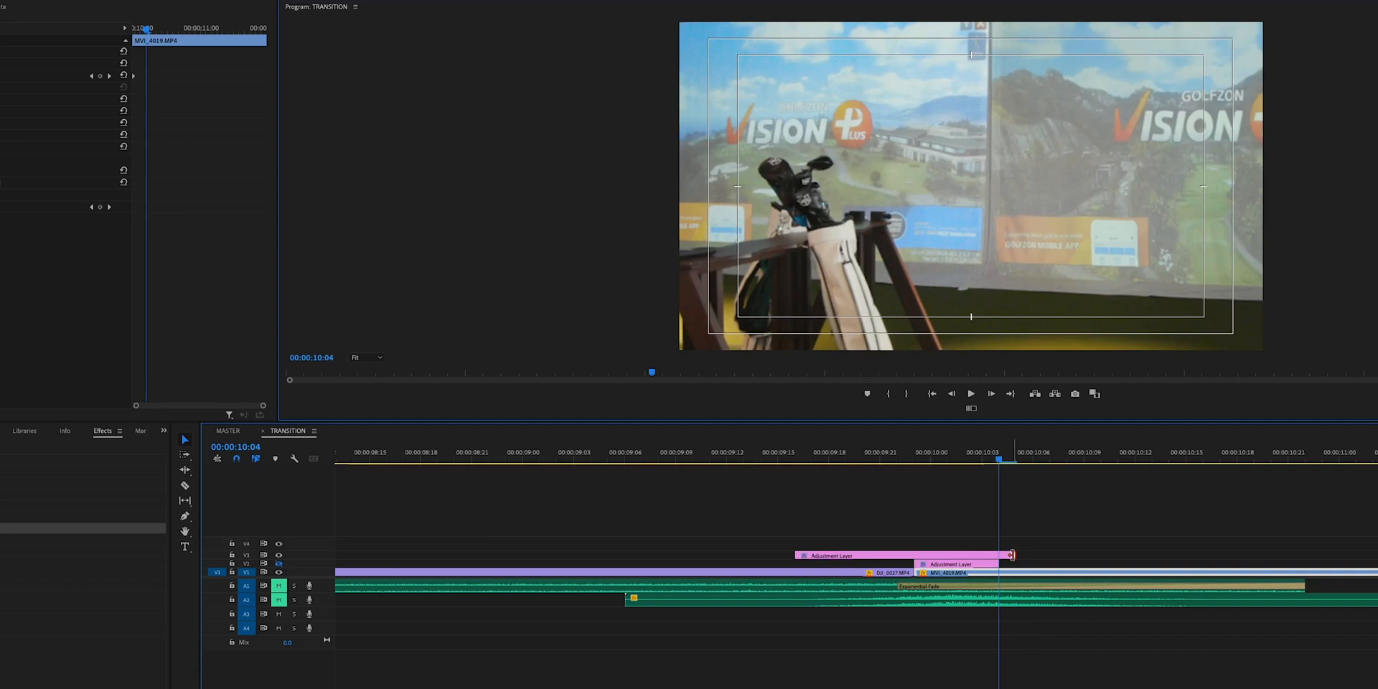
# - Scrub through the eased zoom to see the motion-blurred golf simulator shot
pyautogui.moveTo(1011, 555); pyautogui.dragTo(993, 555)
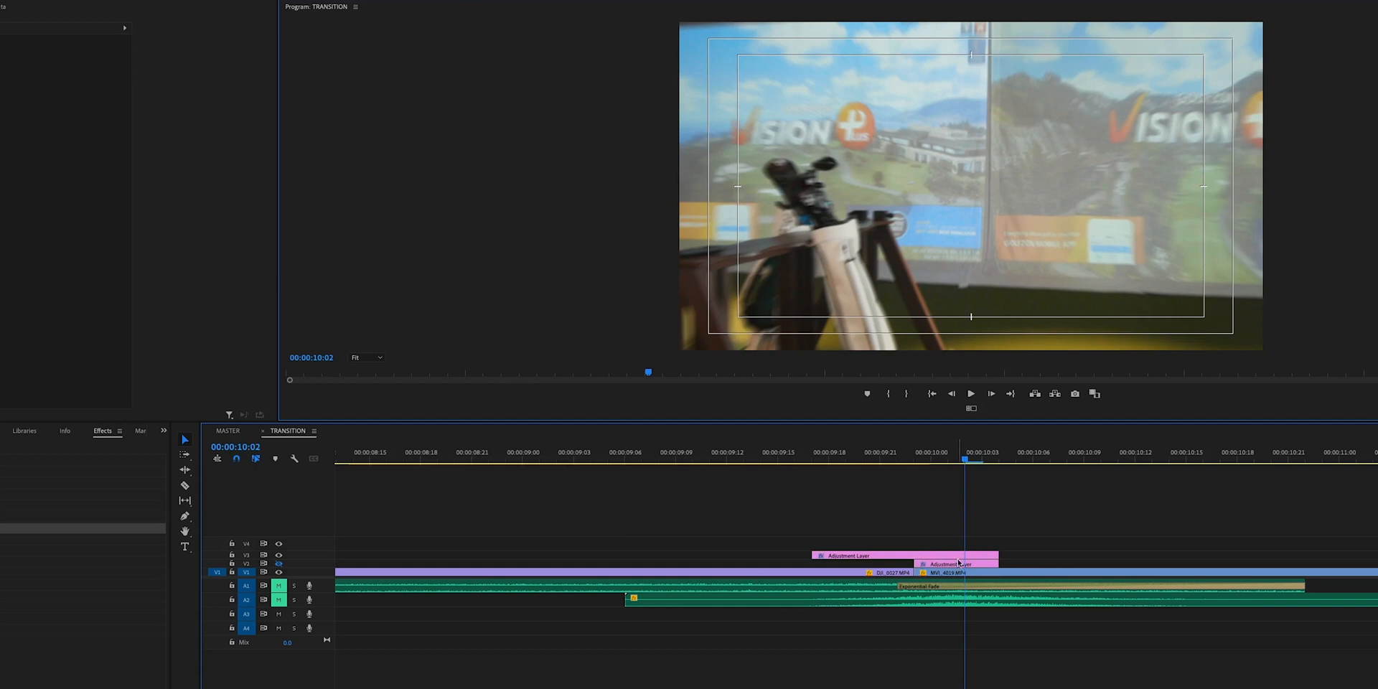
pyautogui.moveTo(950, 555)
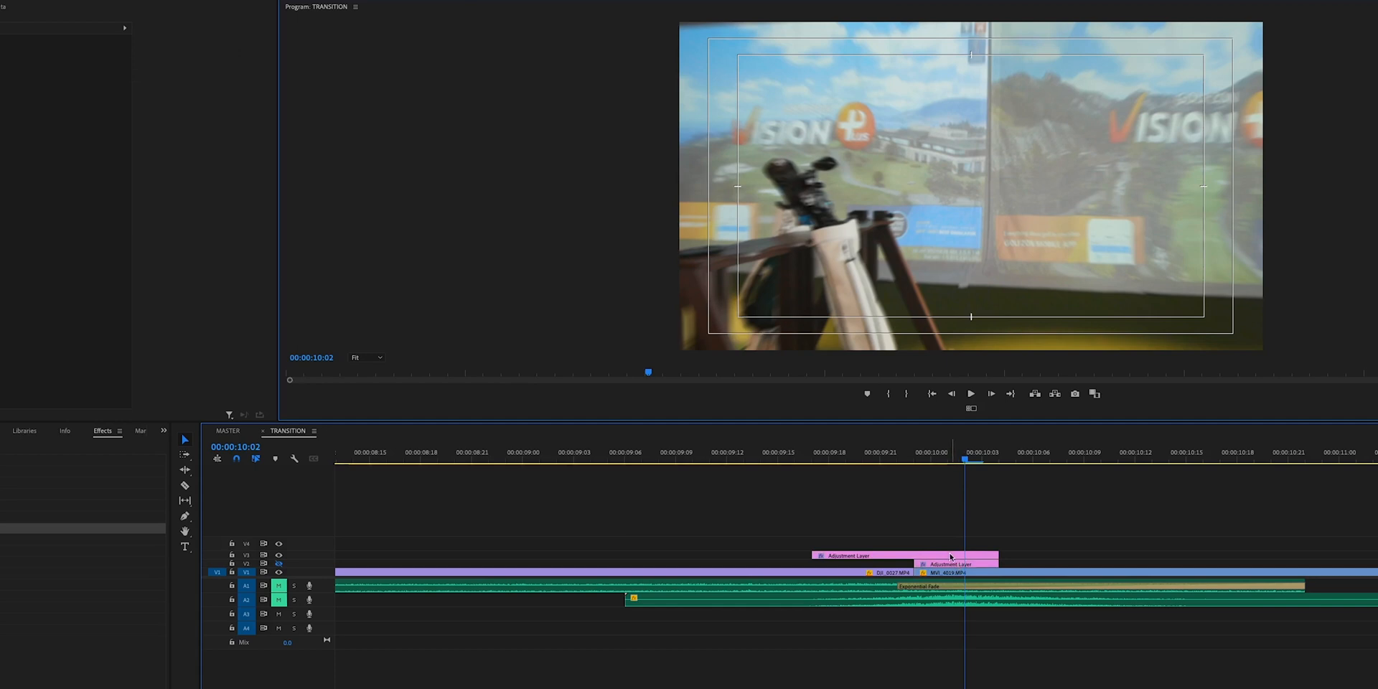
# - Select the second adjustment layer clip and move the playhead to the cut
pyautogui.click(950, 564)
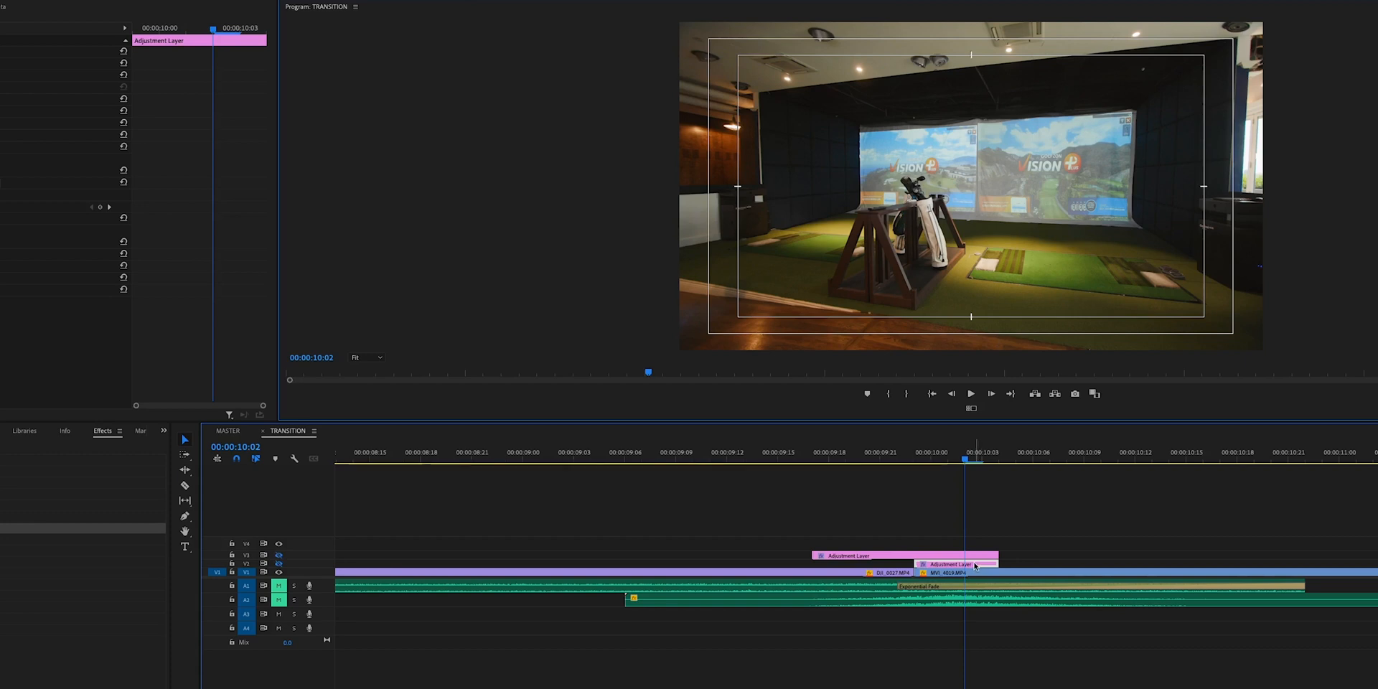
pyautogui.moveTo(933, 492)
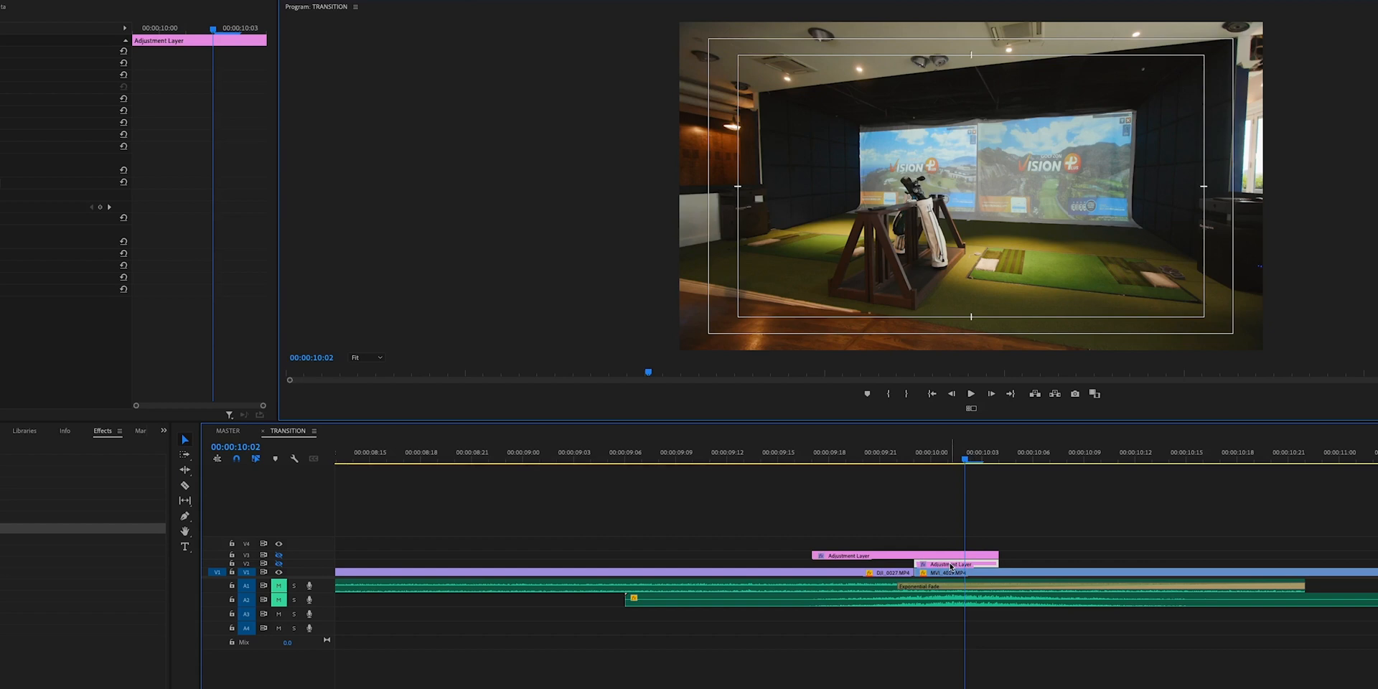
pyautogui.click(919, 452)
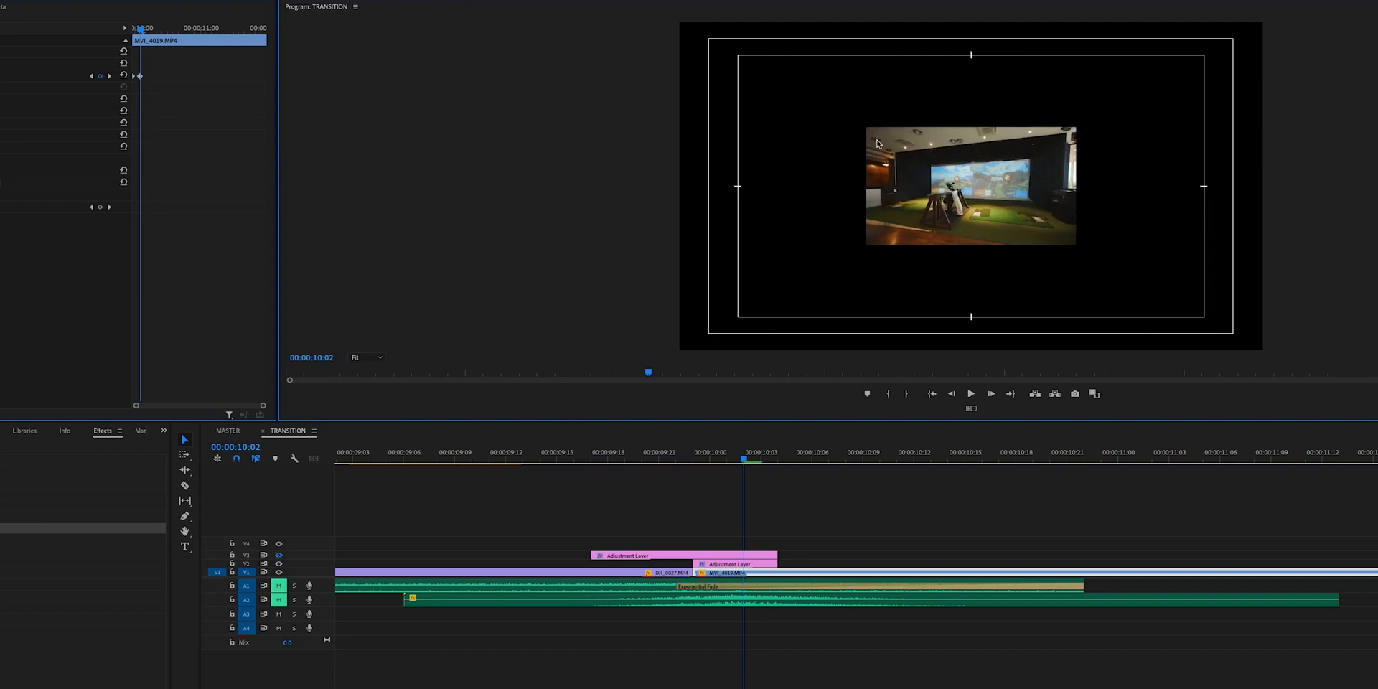
pyautogui.moveTo(704, 147)
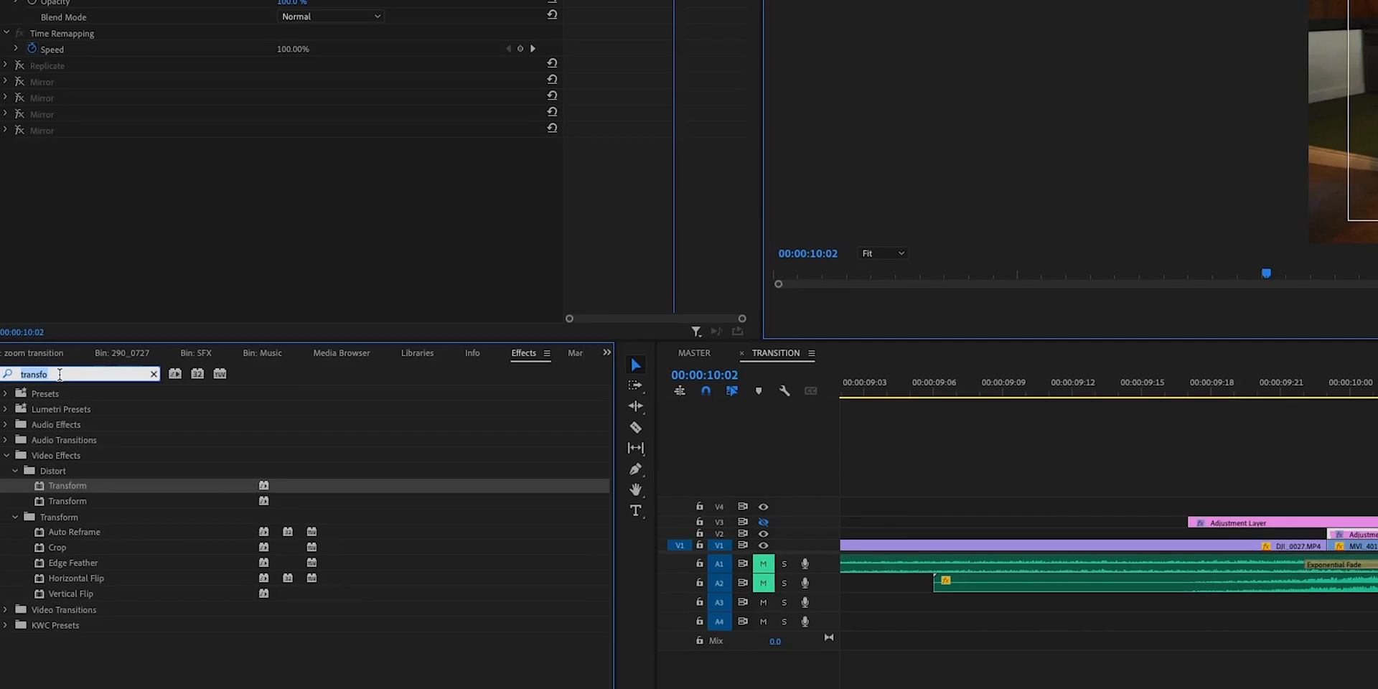
# - Search 'repl' and apply the Replicate effect to the adjustment layer for a three-by-three grid
pyautogui.write('replicate')
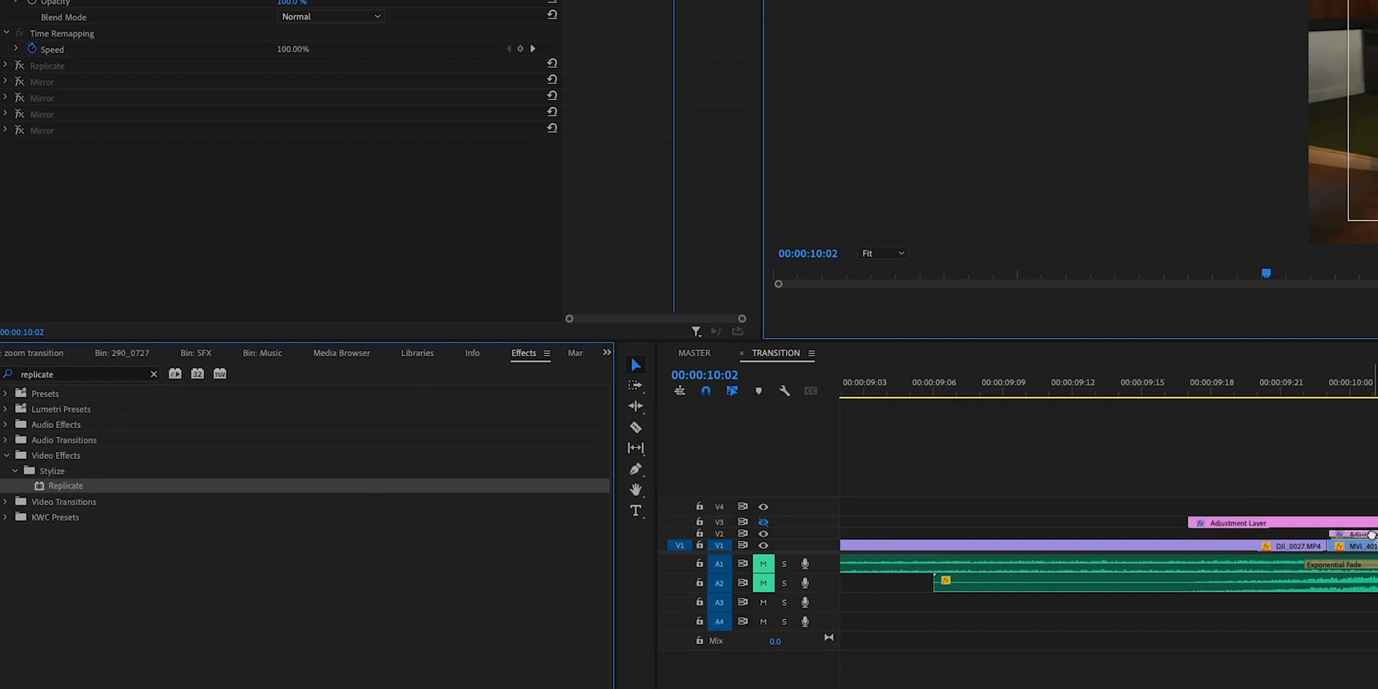
pyautogui.click(6, 147)
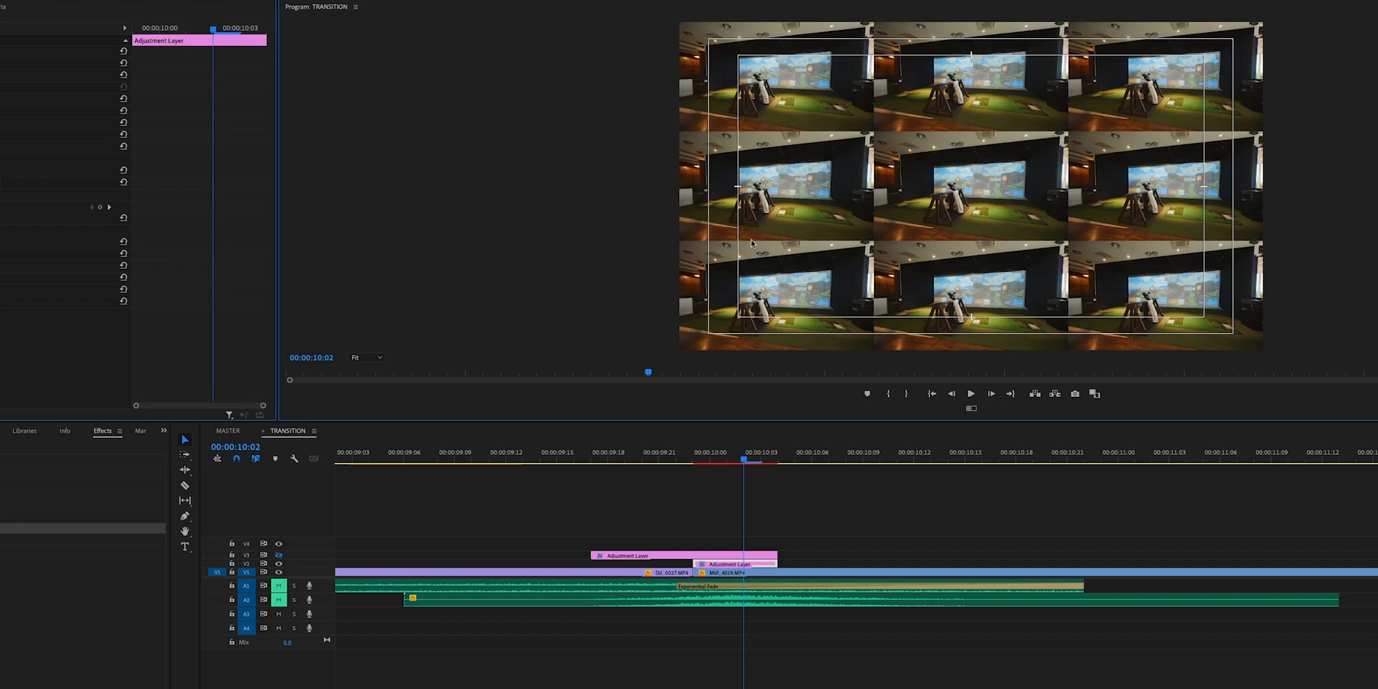
pyautogui.moveTo(858, 84)
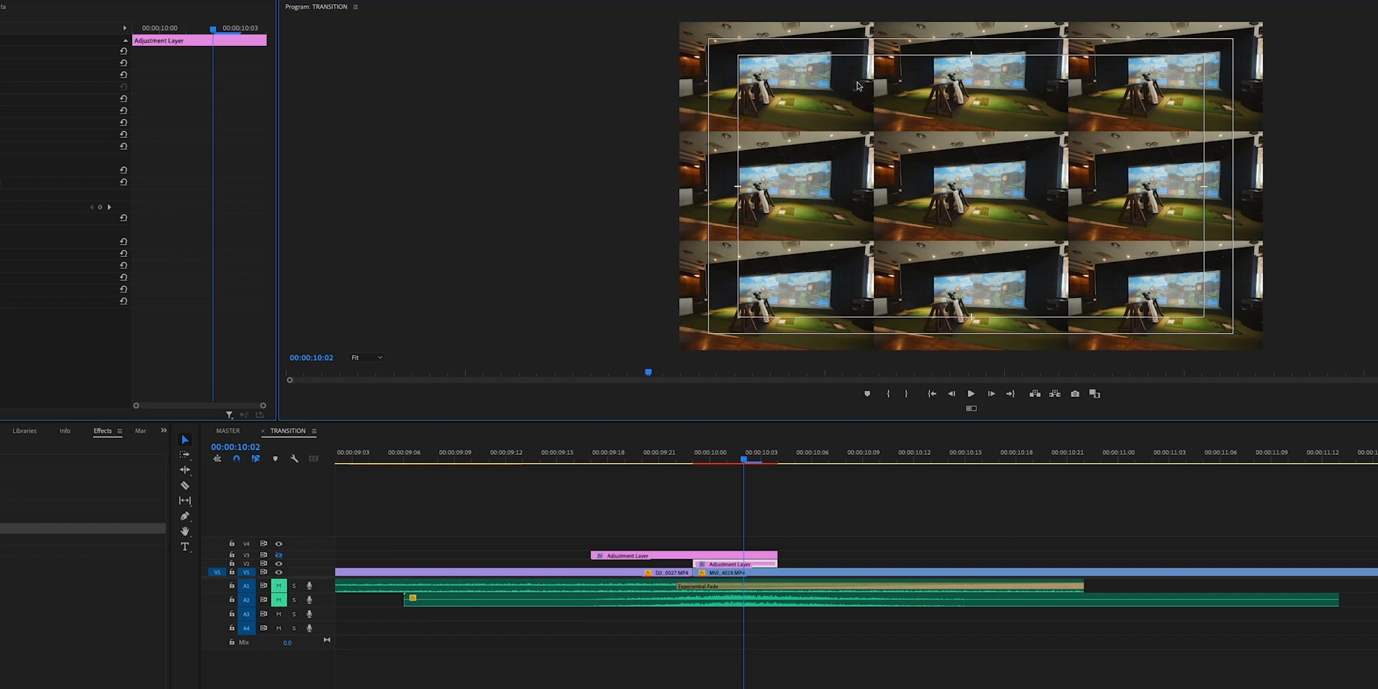
pyautogui.moveTo(850, 285)
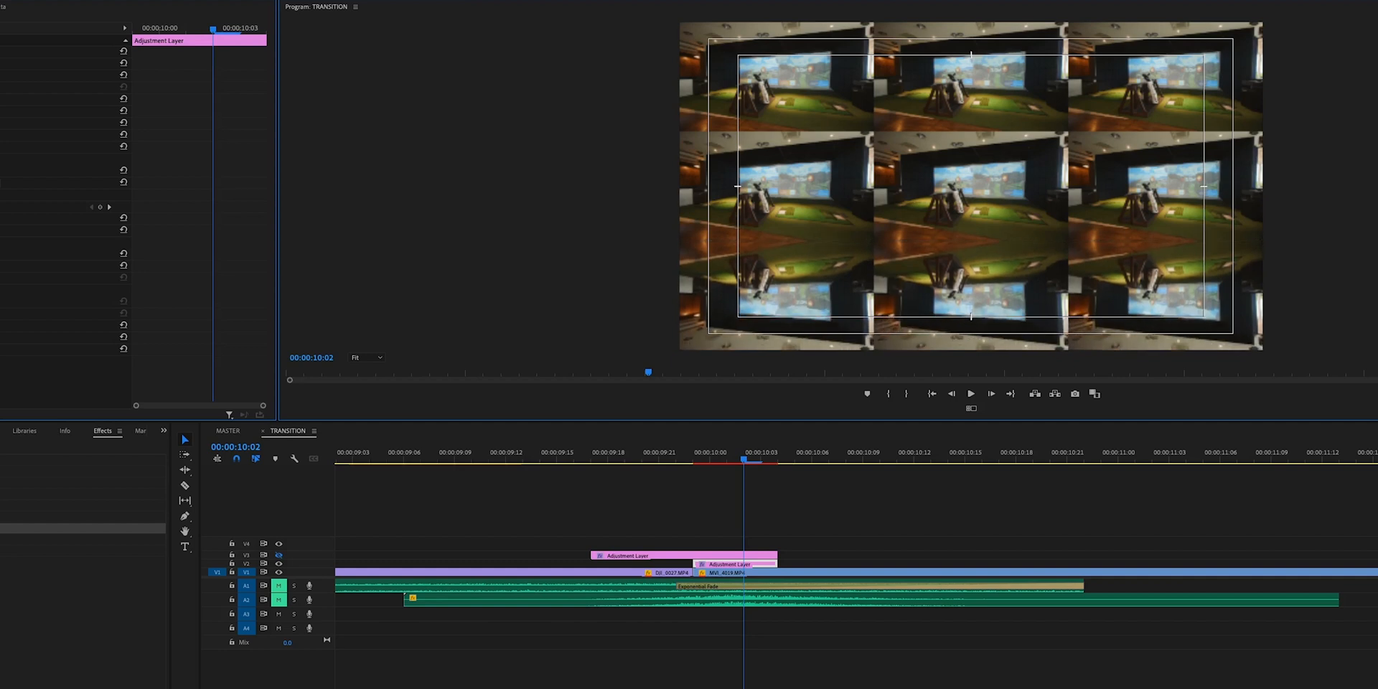
pyautogui.moveTo(856, 223)
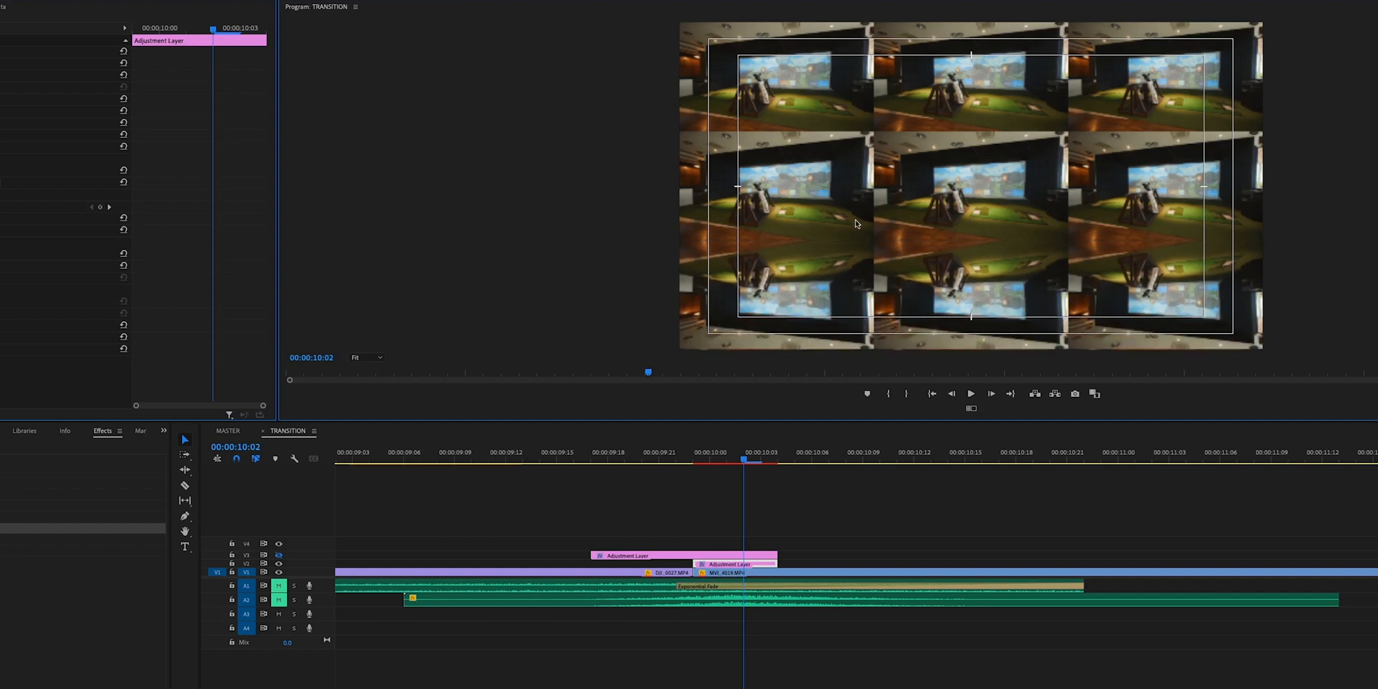
pyautogui.moveTo(942, 263)
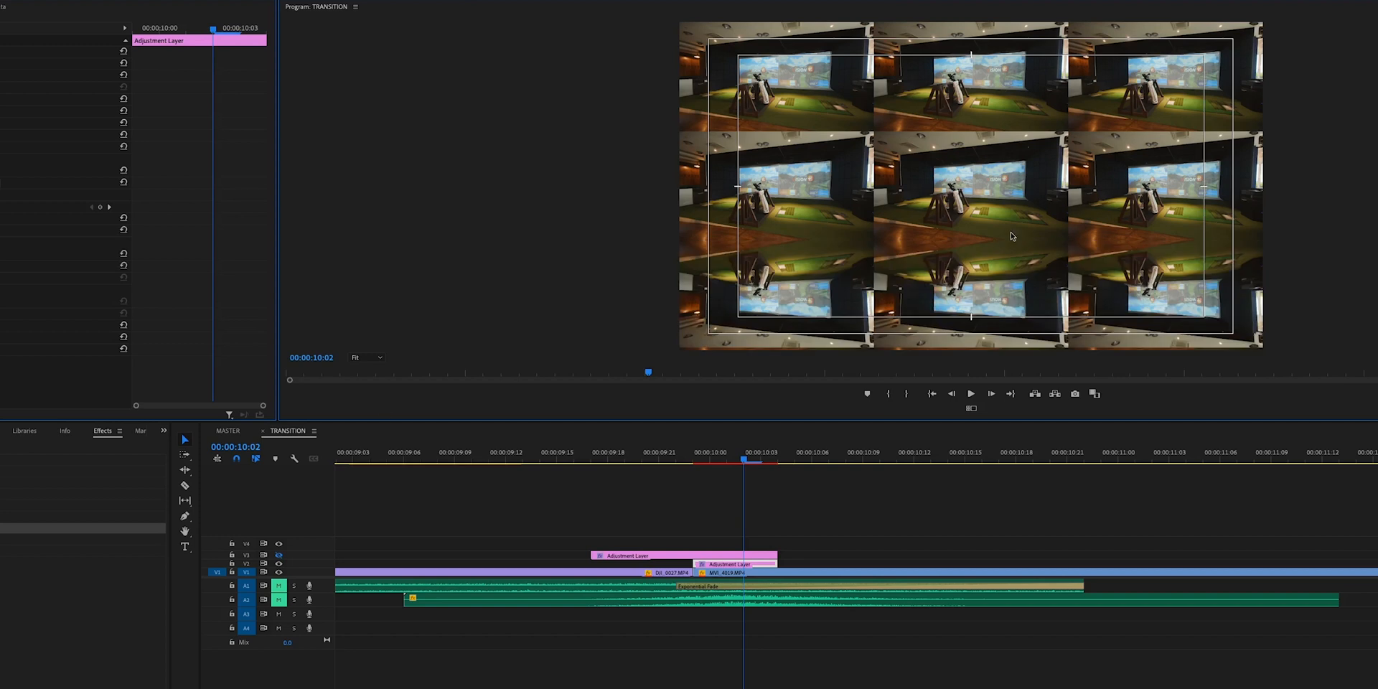
pyautogui.moveTo(878, 155)
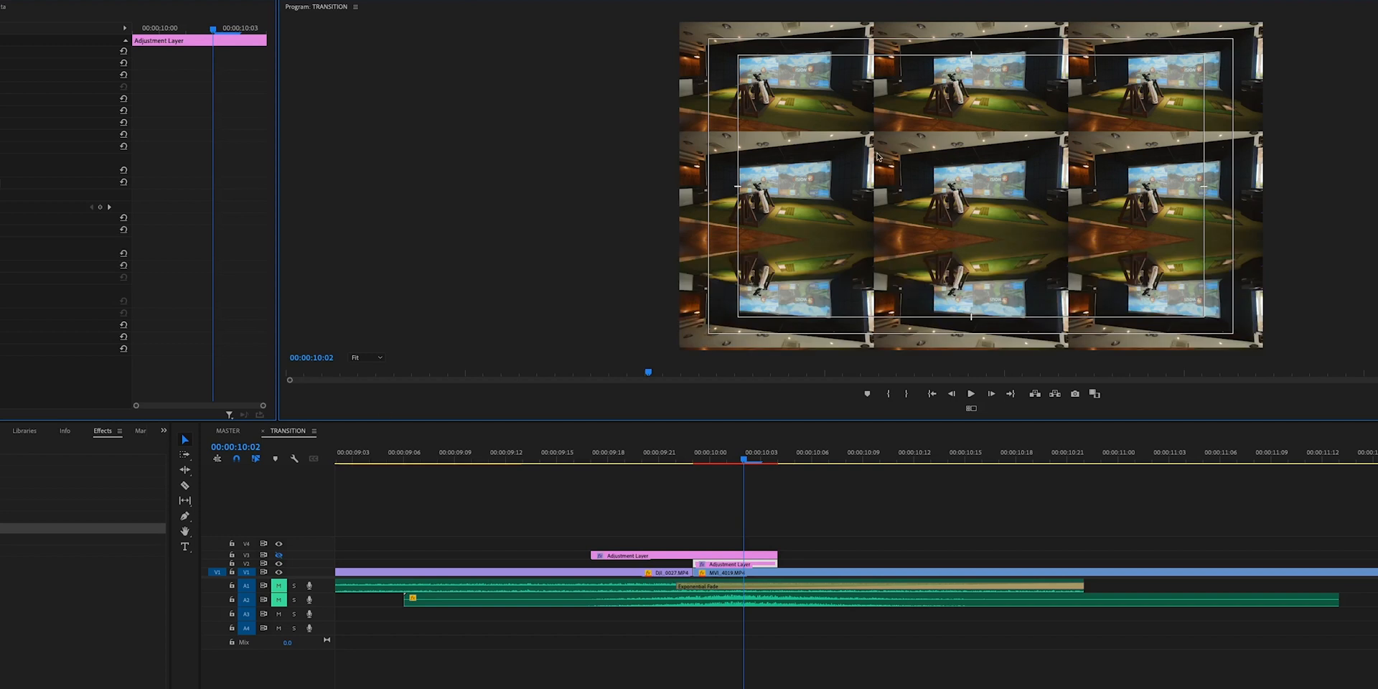
pyautogui.moveTo(831, 85)
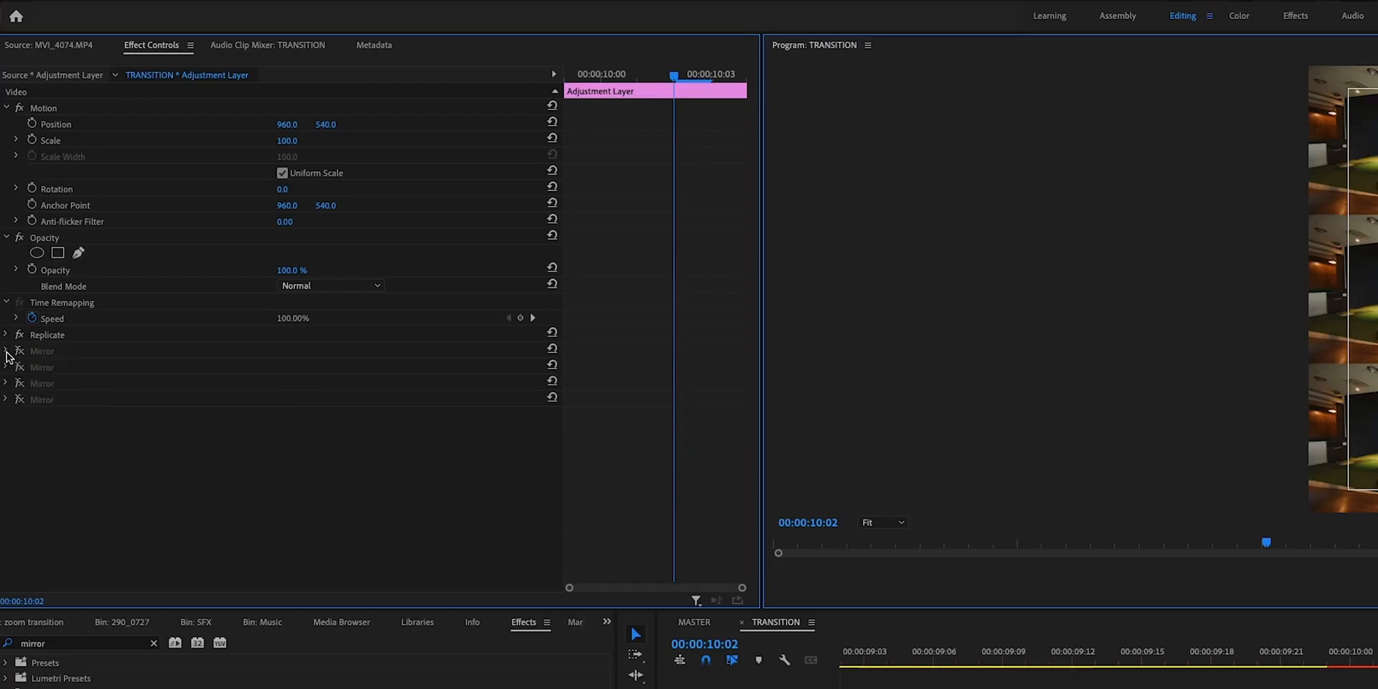
# - Expand the first Mirror effect to show its reflection centre and angle
pyautogui.click(7, 351)
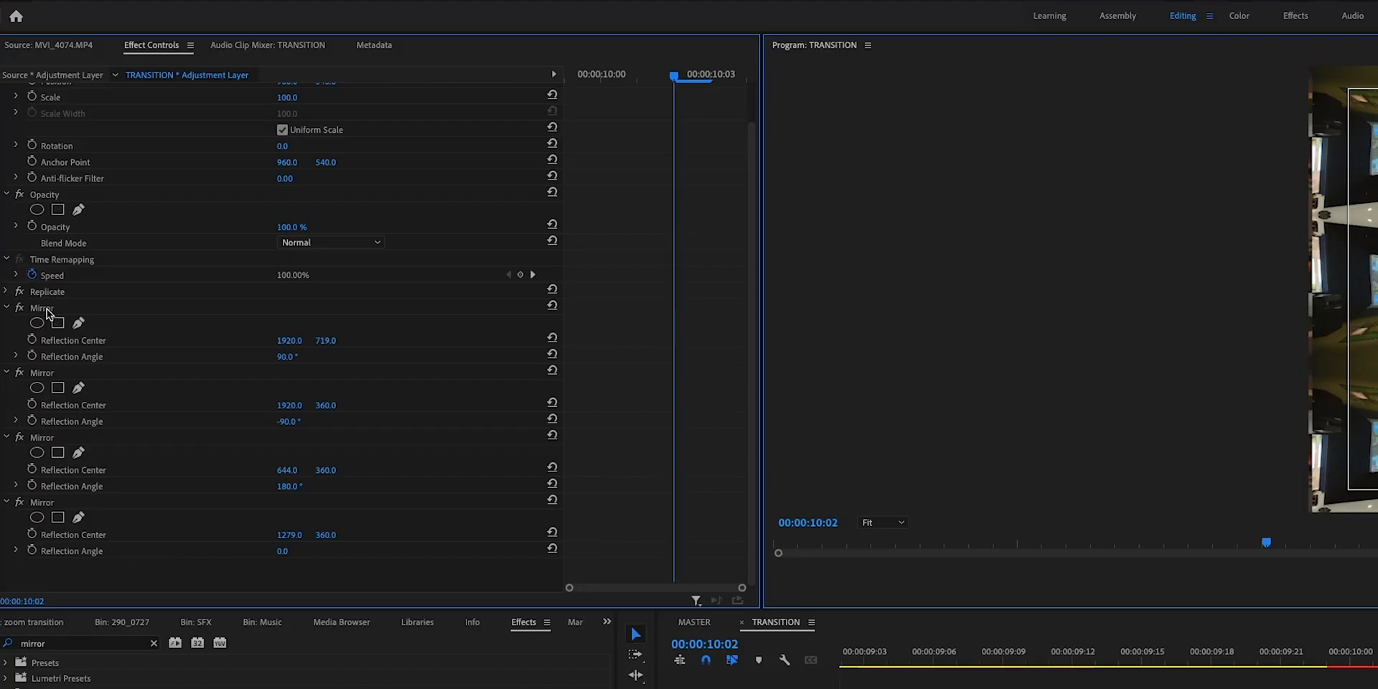
pyautogui.moveTo(336, 337)
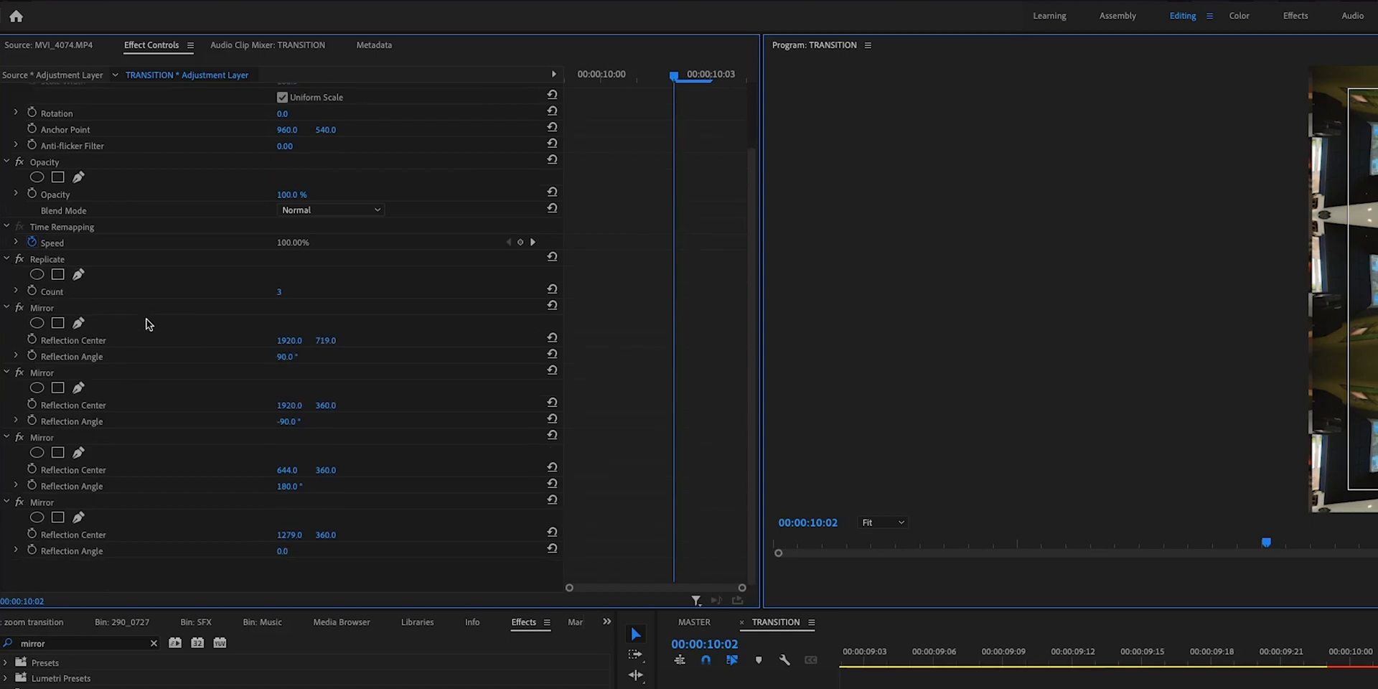
pyautogui.moveTo(361, 302)
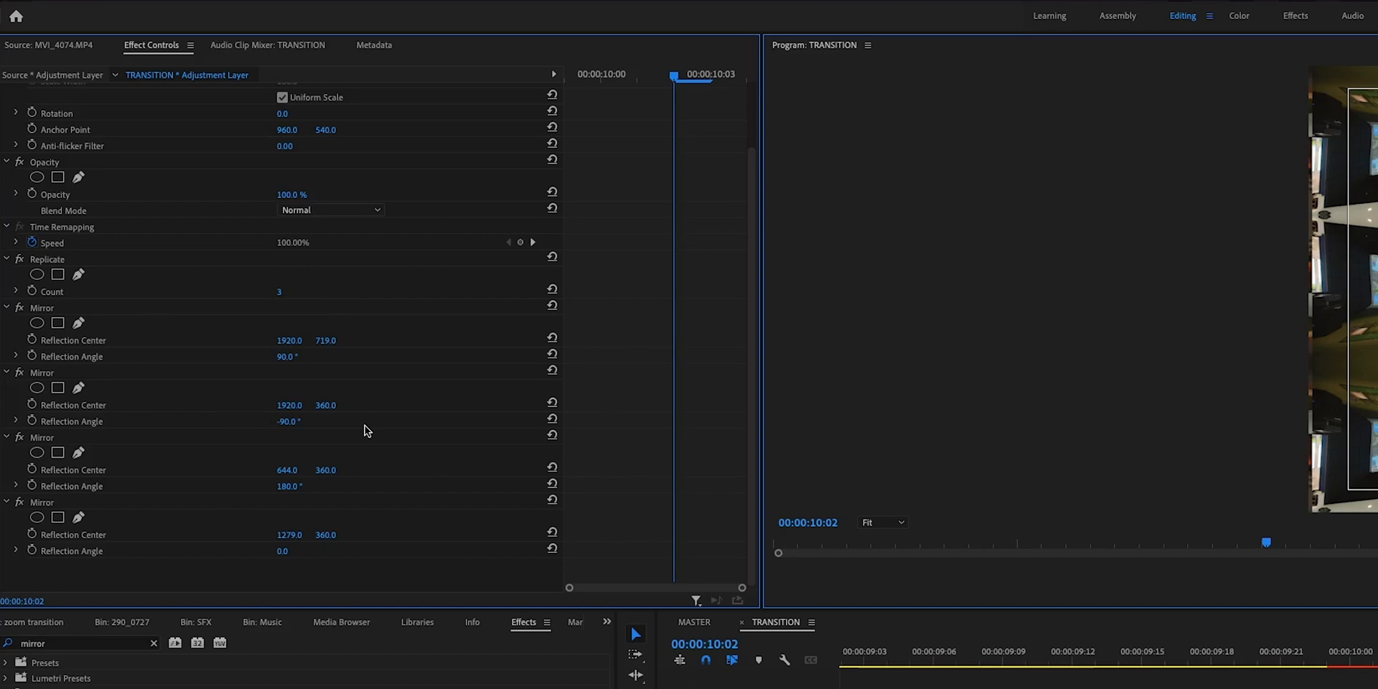
pyautogui.moveTo(20, 269)
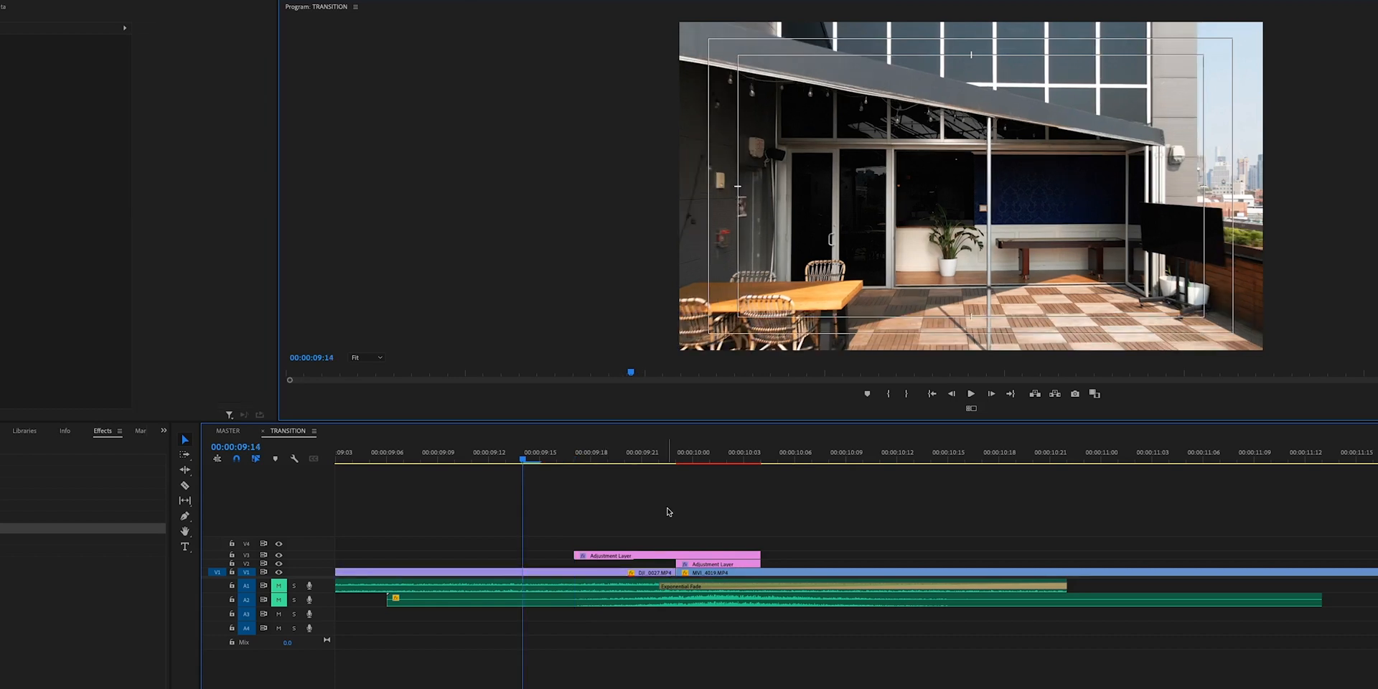
# - Click in the Premiere Pro timeline at the 00:00:09:14 rooftop patio shot
pyautogui.click(970, 394)
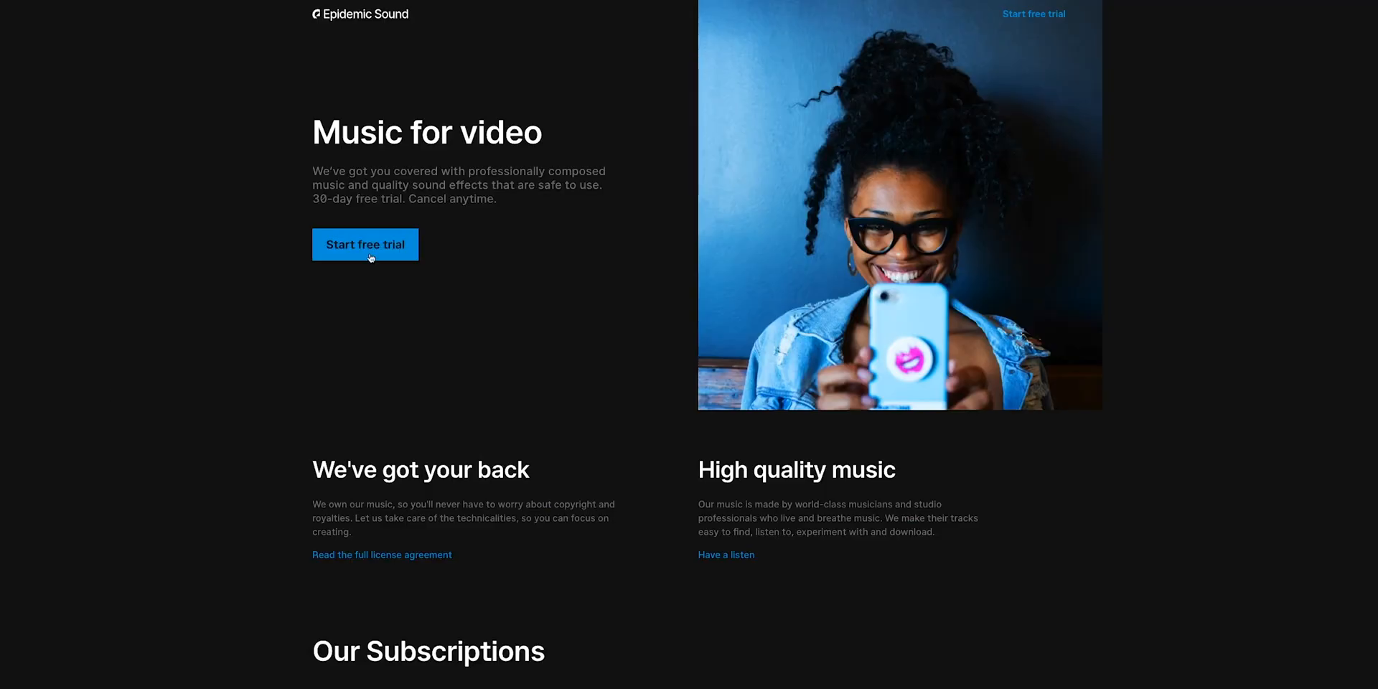
# - Switch to the browser window showing the Epidemic Sound site
pyautogui.click(854, 1)
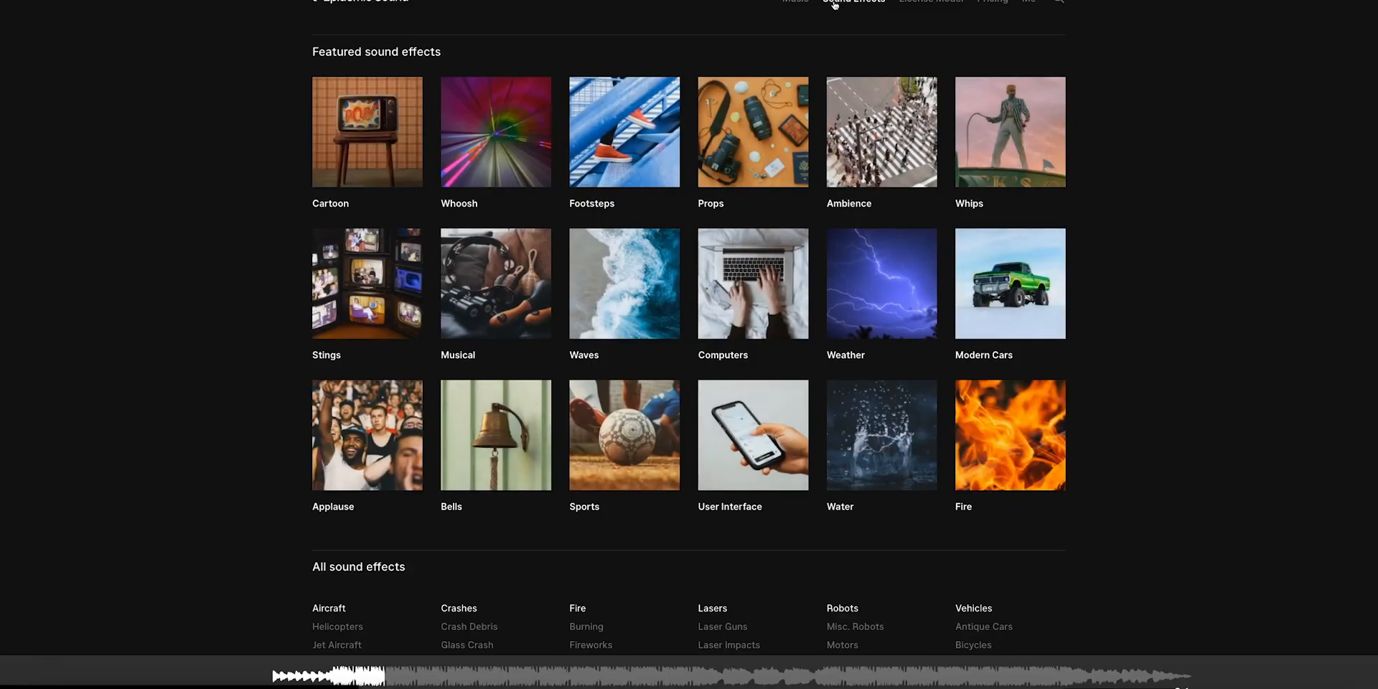
# - Open the Whoosh category and preview Whoosh Transition 1
pyautogui.click(495, 132)
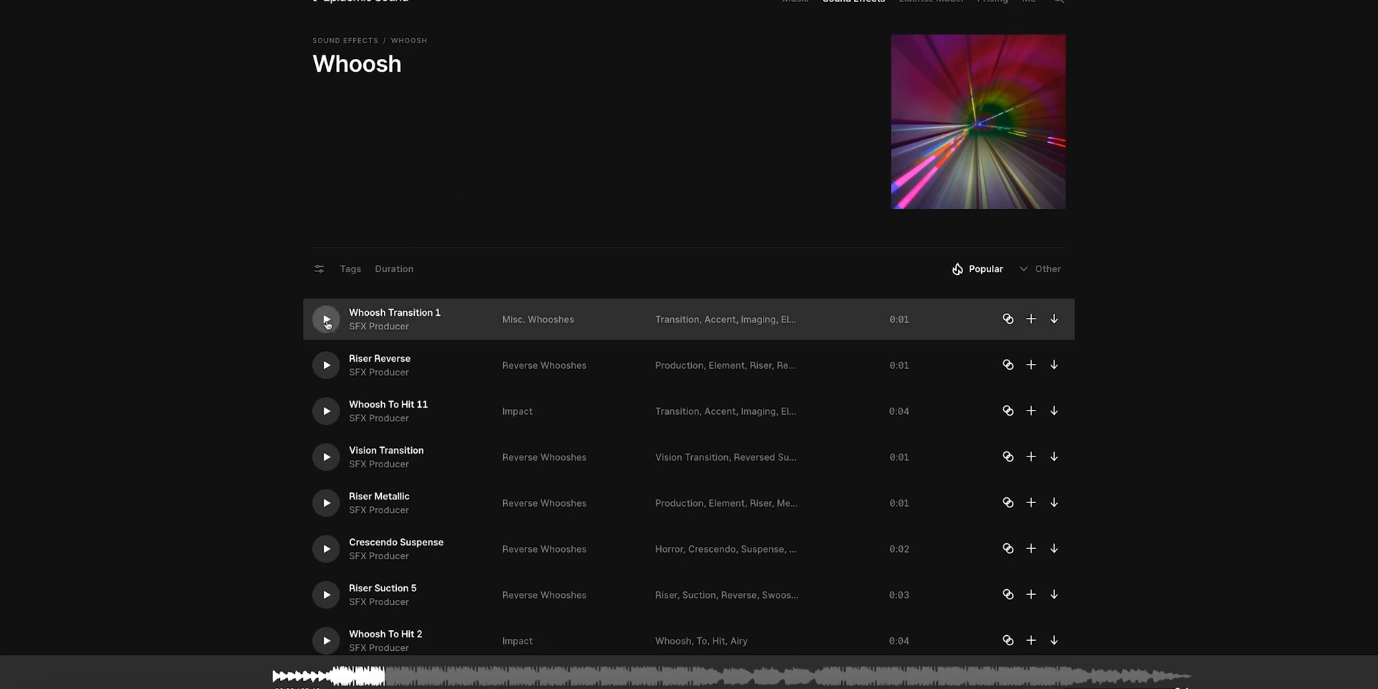
pyautogui.click(325, 319)
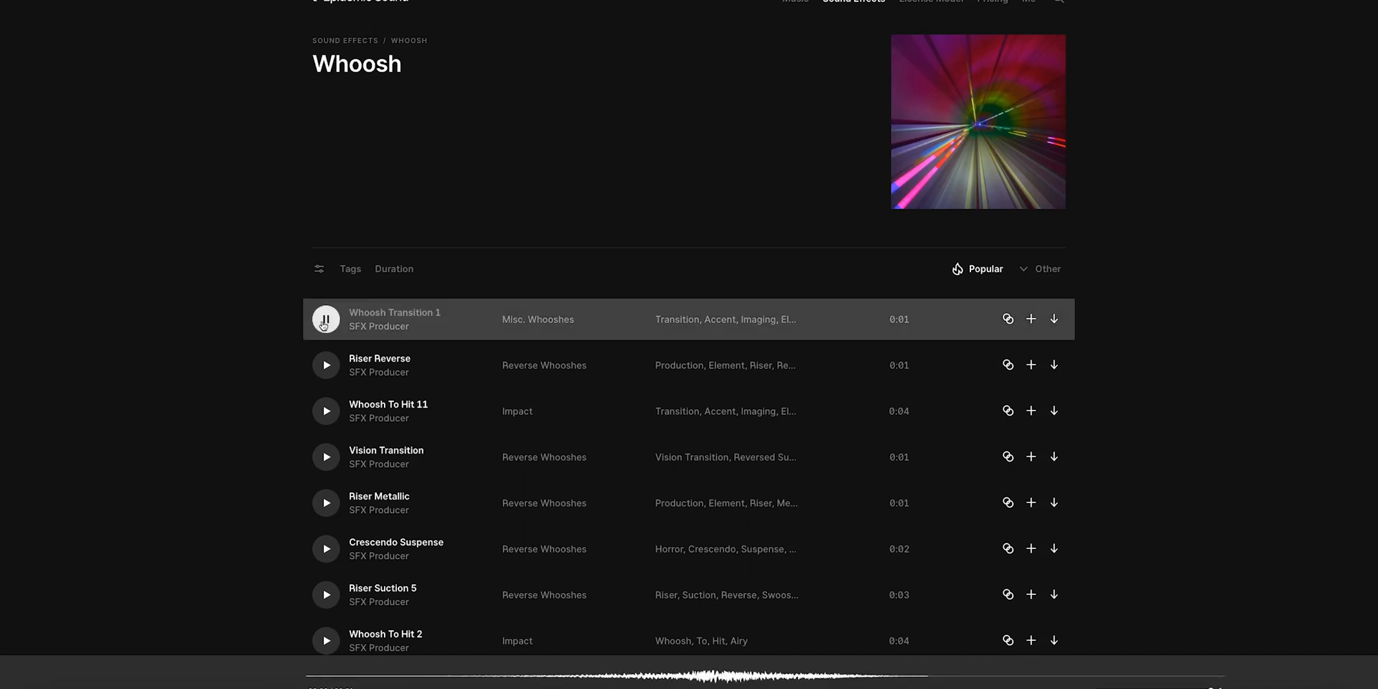